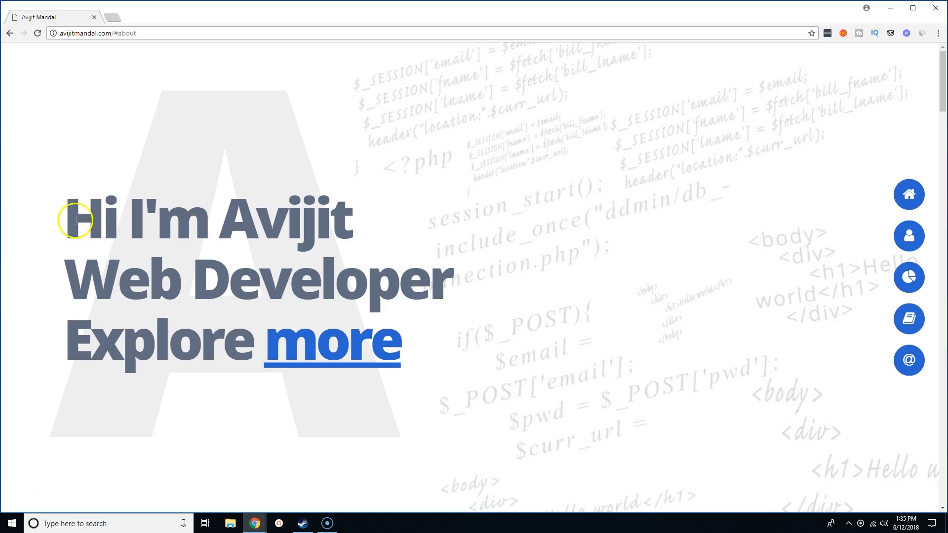
pyautogui.moveTo(431, 235)
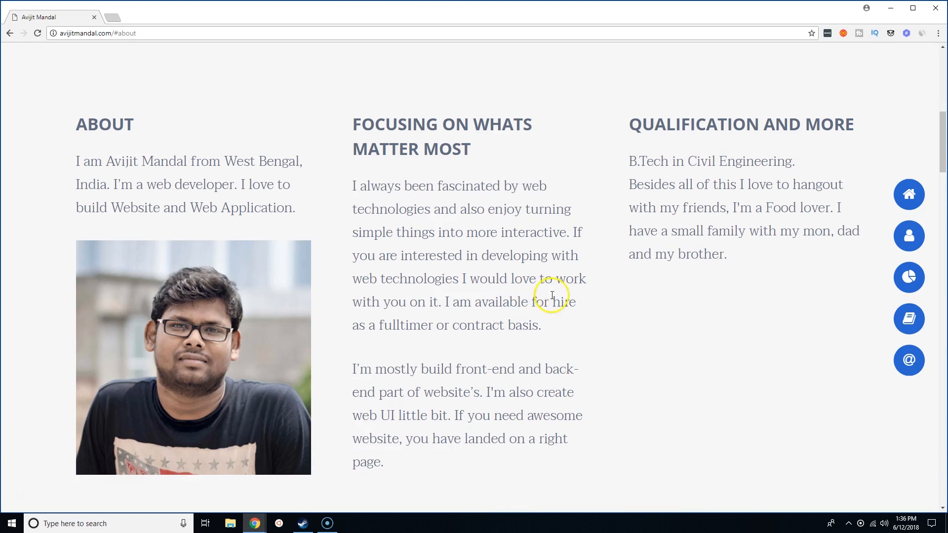
pyautogui.moveTo(695, 167)
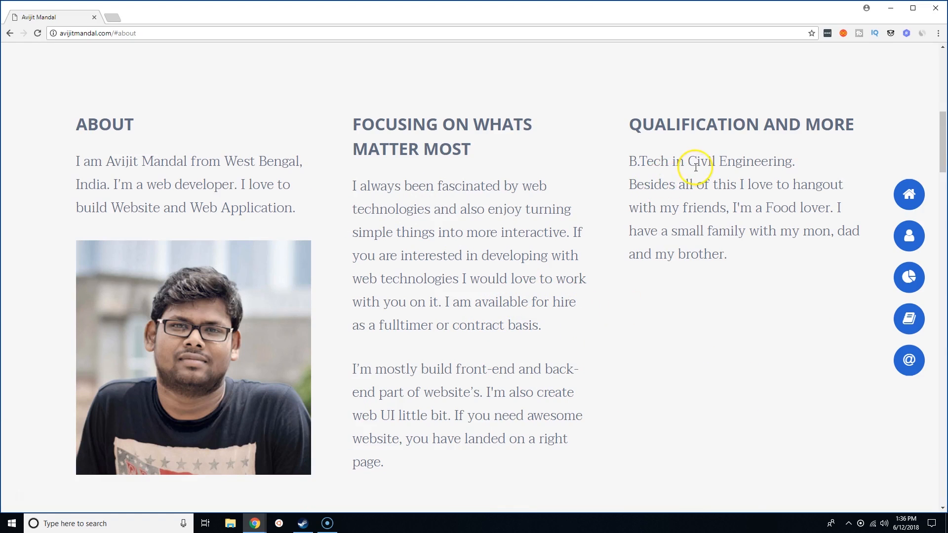
pyautogui.moveTo(813, 175)
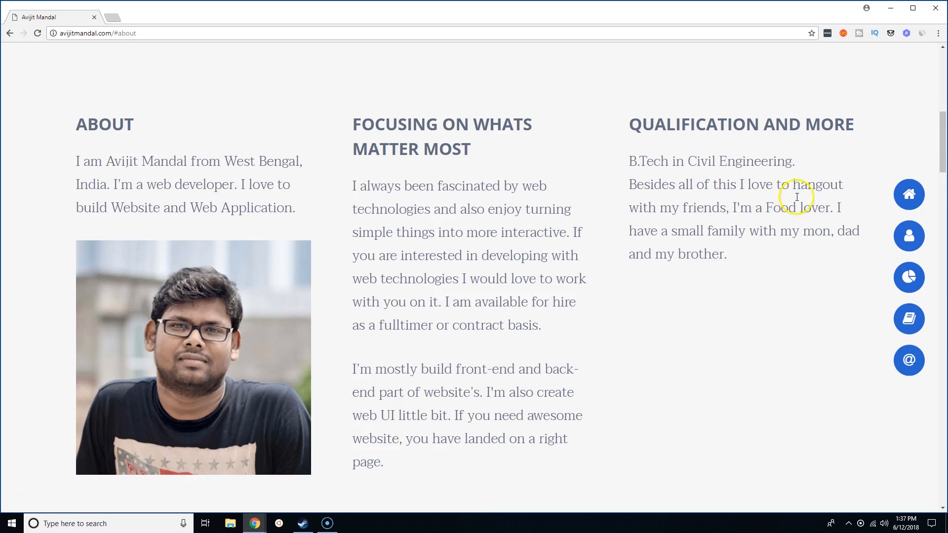
pyautogui.moveTo(786, 229)
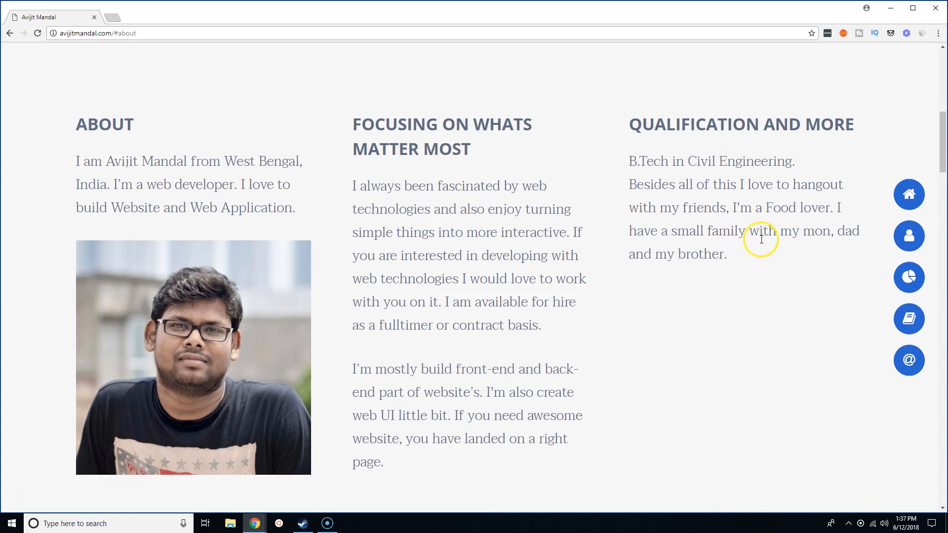
# Scroll past the hero banner to the About section's background, focus and qualifications
pyautogui.scroll(-3)
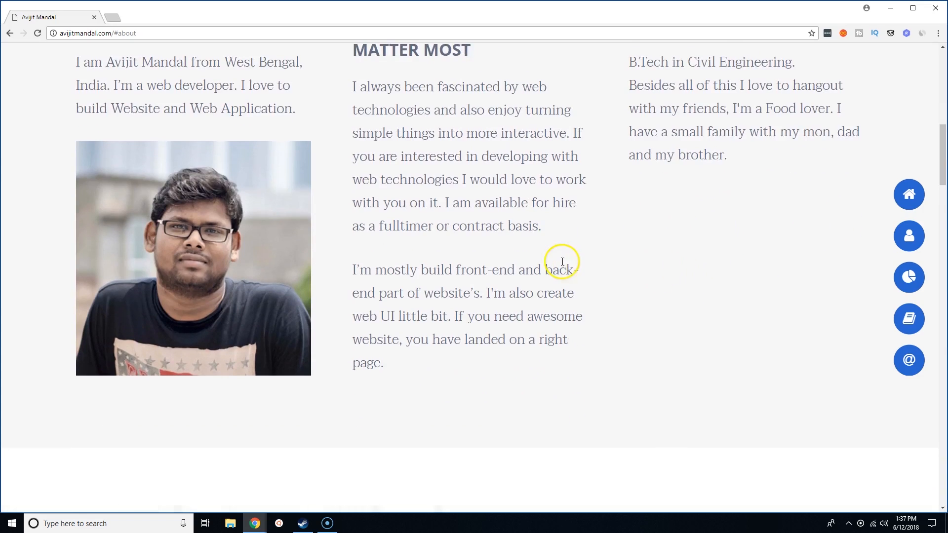
# Scroll through the design, front-end and back-end tool box to the Pizztaca and Womsion Fashion entries
pyautogui.scroll(-3)
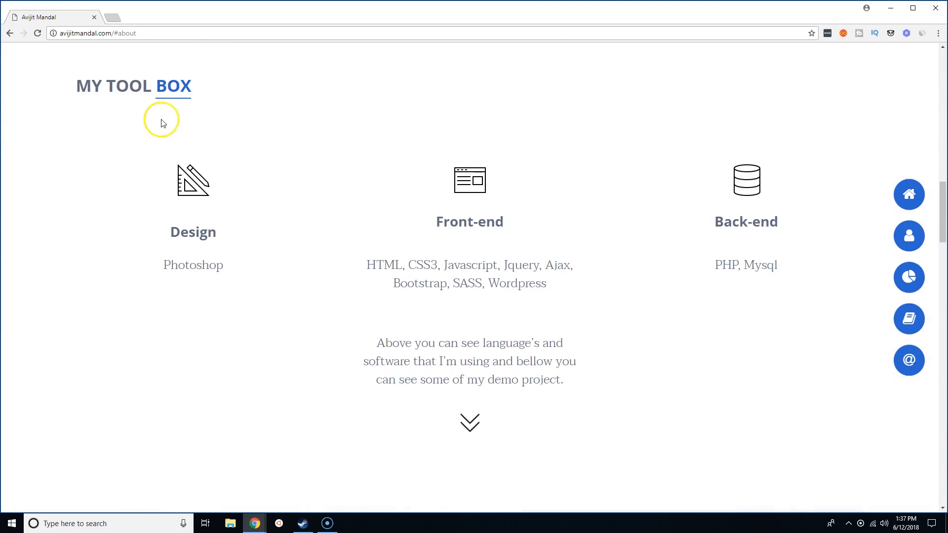
pyautogui.moveTo(608, 261)
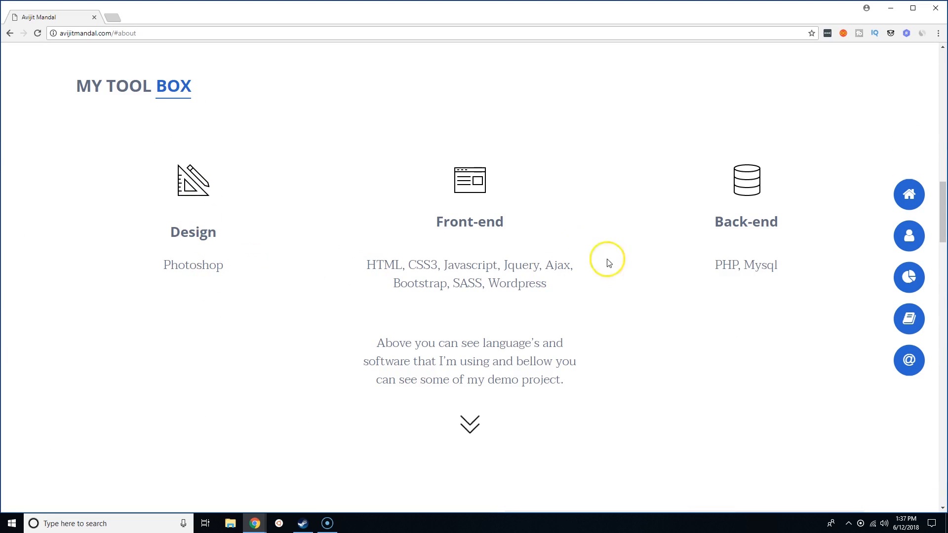
pyautogui.moveTo(531, 266)
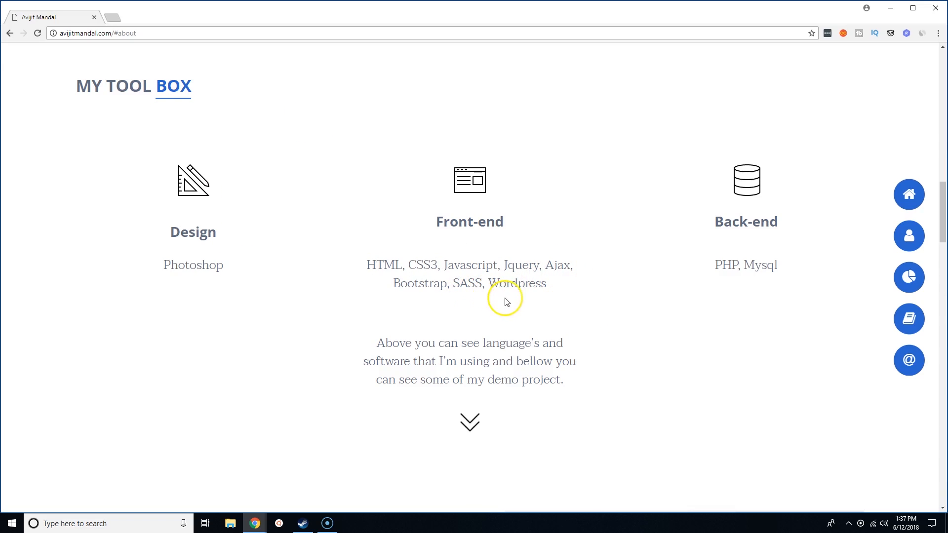
pyautogui.moveTo(748, 242)
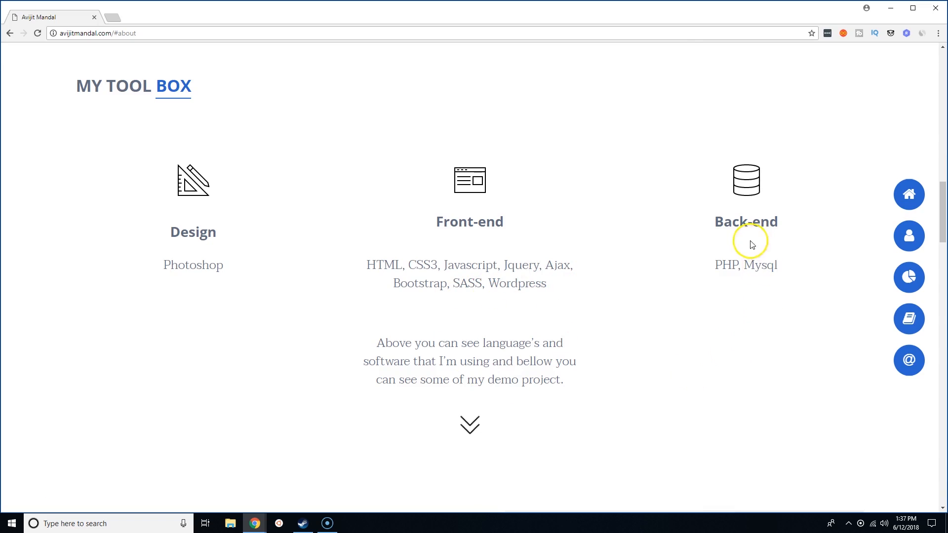
pyautogui.moveTo(623, 401)
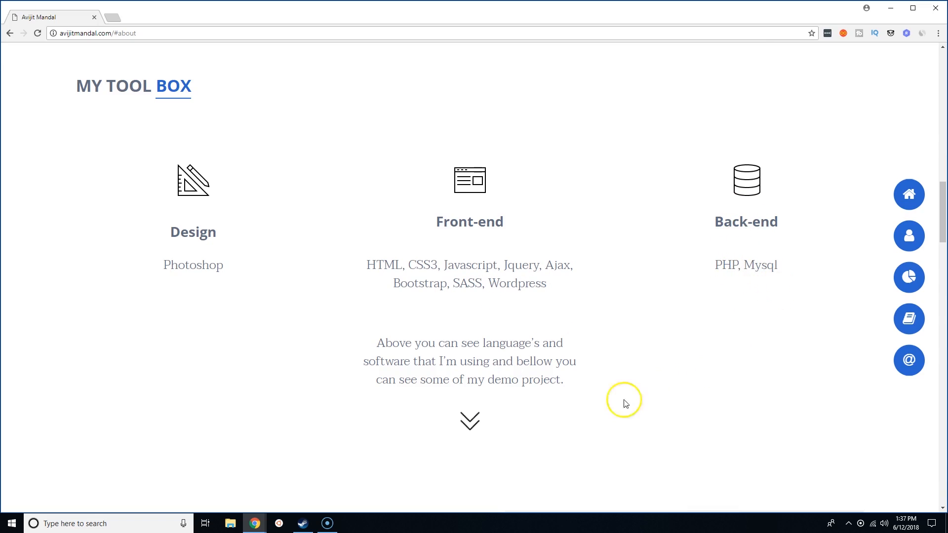
pyautogui.scroll(-3)
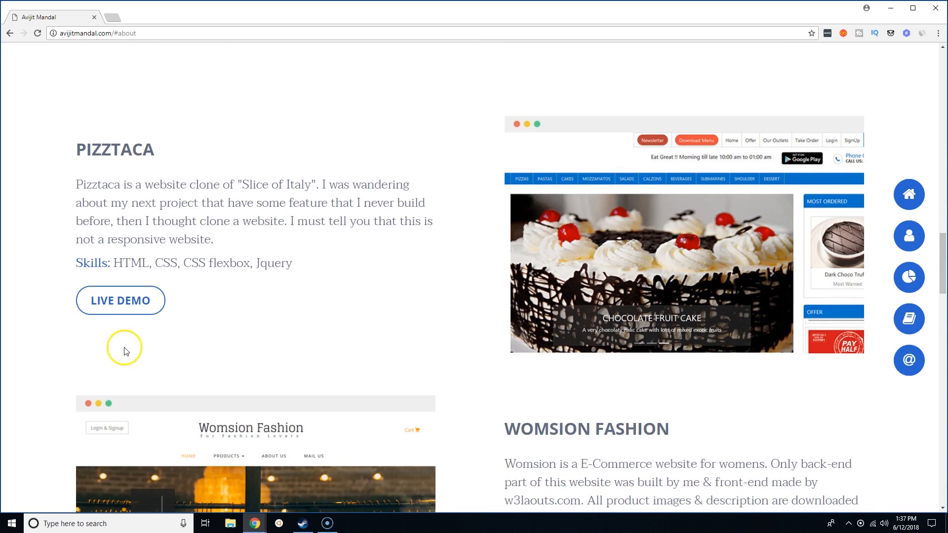
pyautogui.scroll(-3)
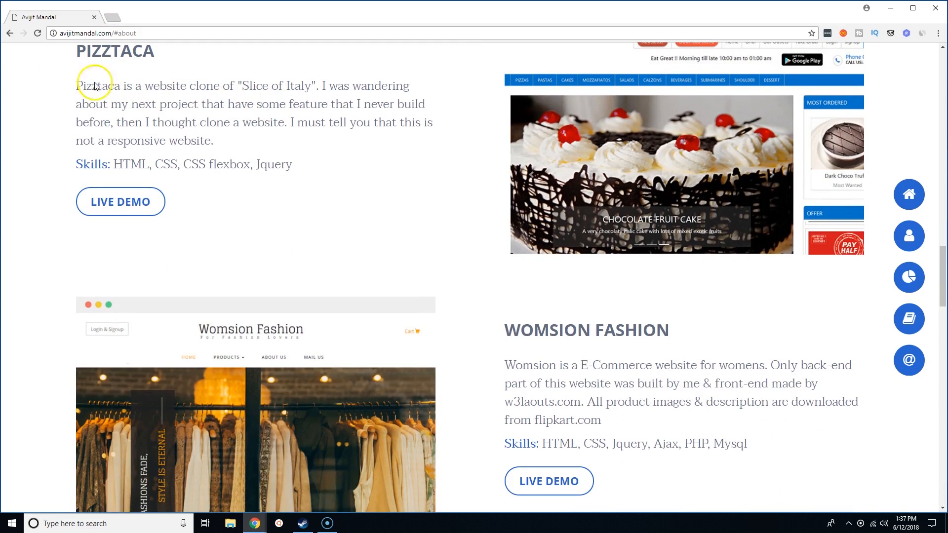
pyautogui.moveTo(147, 171)
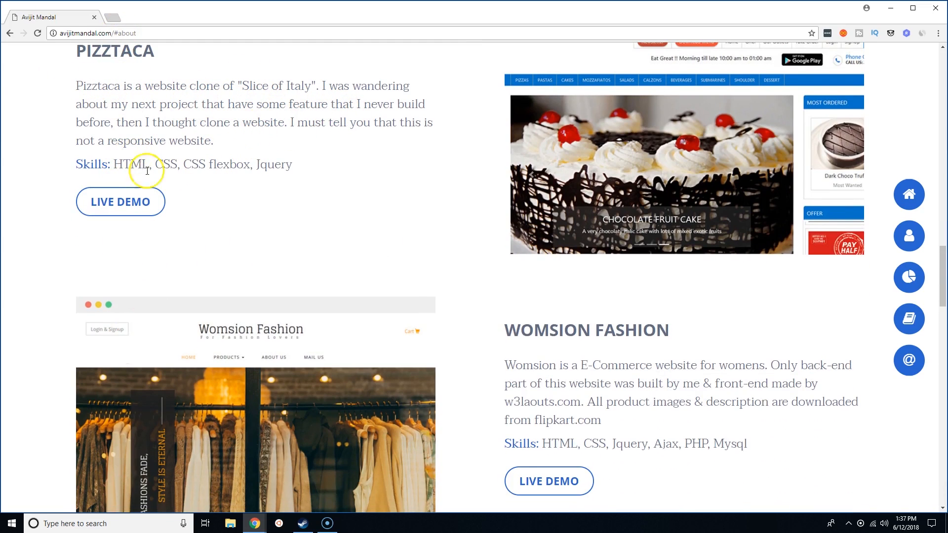
# Launch the Pizztaca live demo and browse its pizza listing of classic veg and Margherita pizzas
pyautogui.click(121, 201)
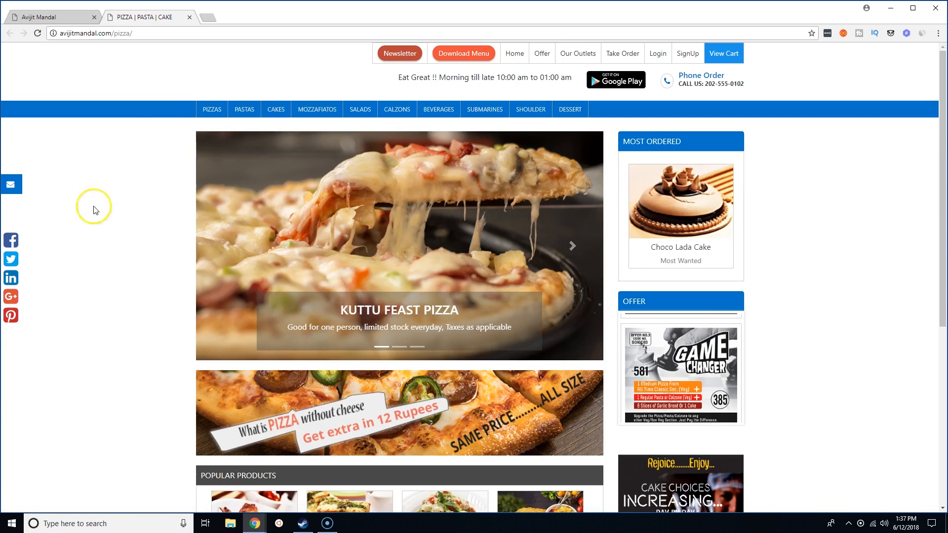
pyautogui.scroll(-3)
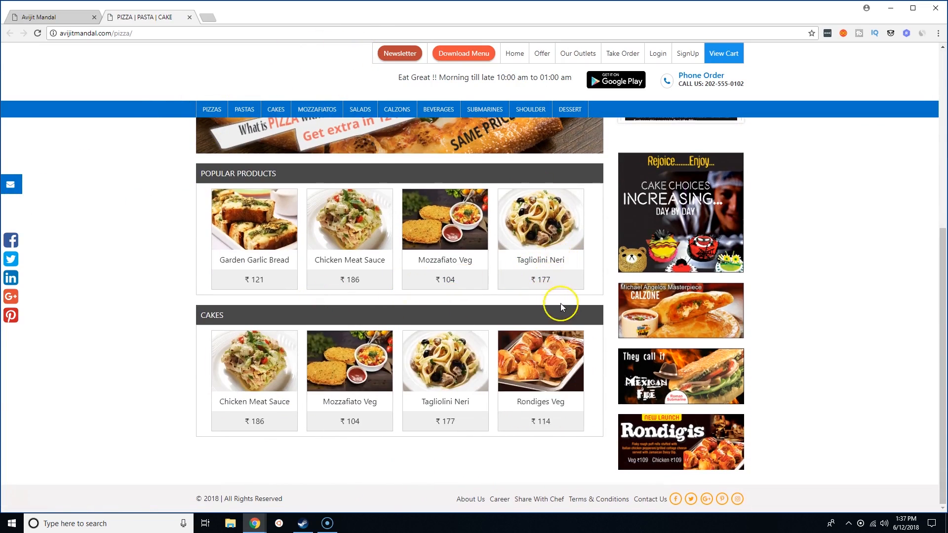
pyautogui.click(244, 110)
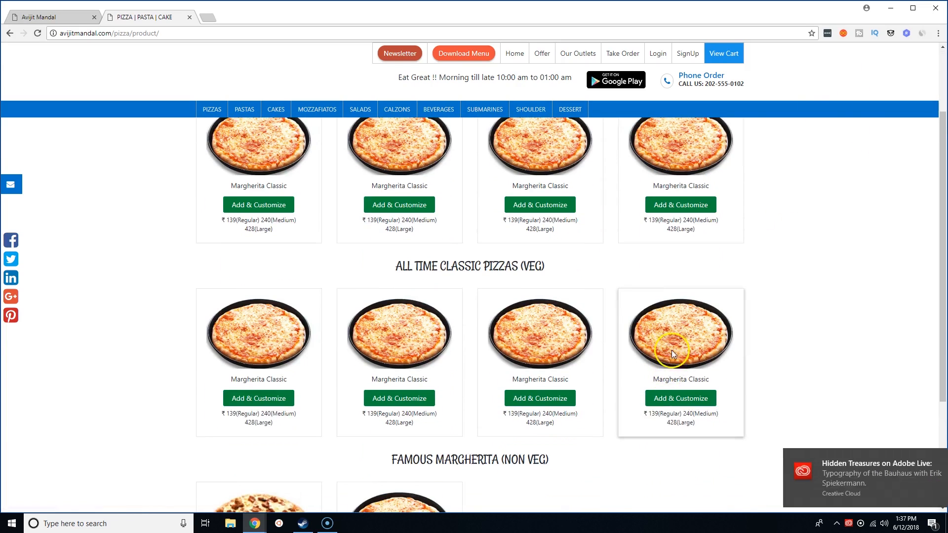
pyautogui.scroll(-3)
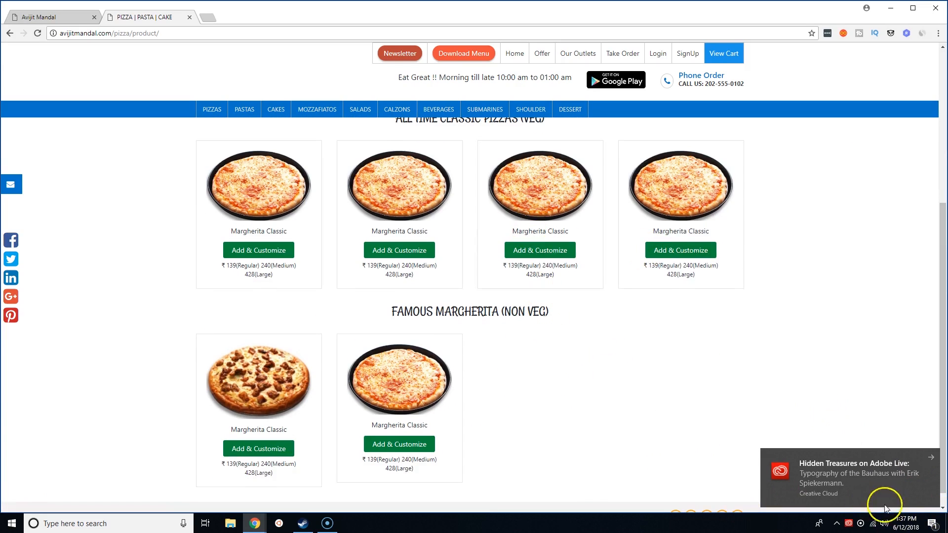
pyautogui.moveTo(932, 458)
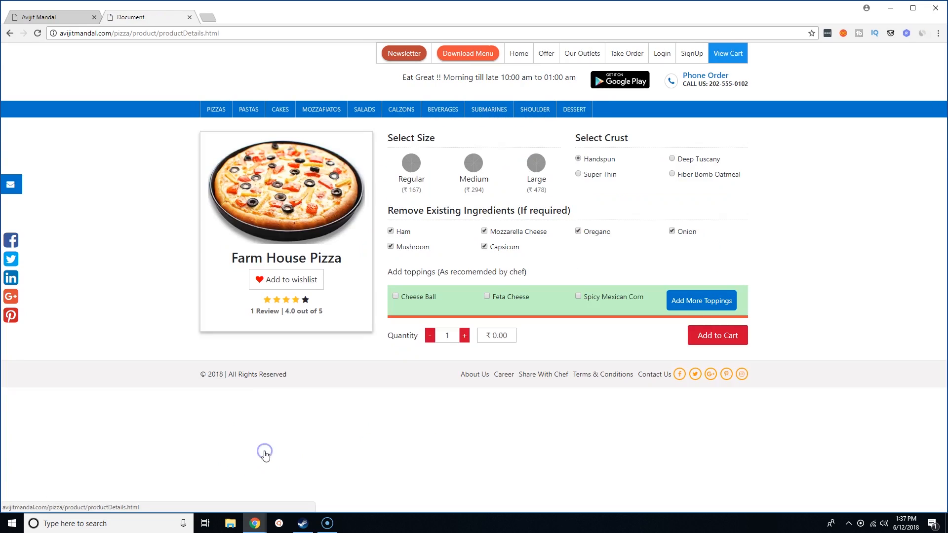
pyautogui.moveTo(442, 222)
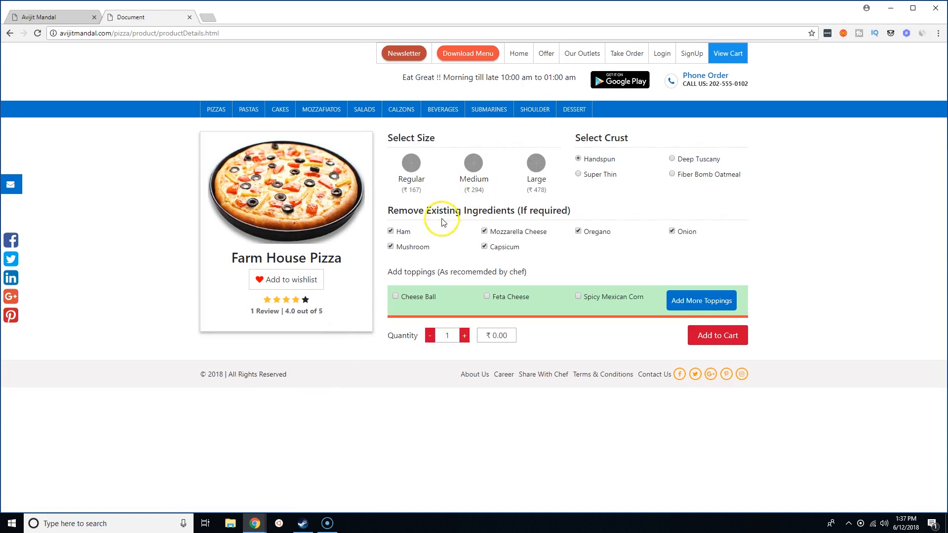
# Add Cheese Ball and Spicy Mexican Corn toppings, then open and dismiss the Pizztaca login form
pyautogui.click(396, 296)
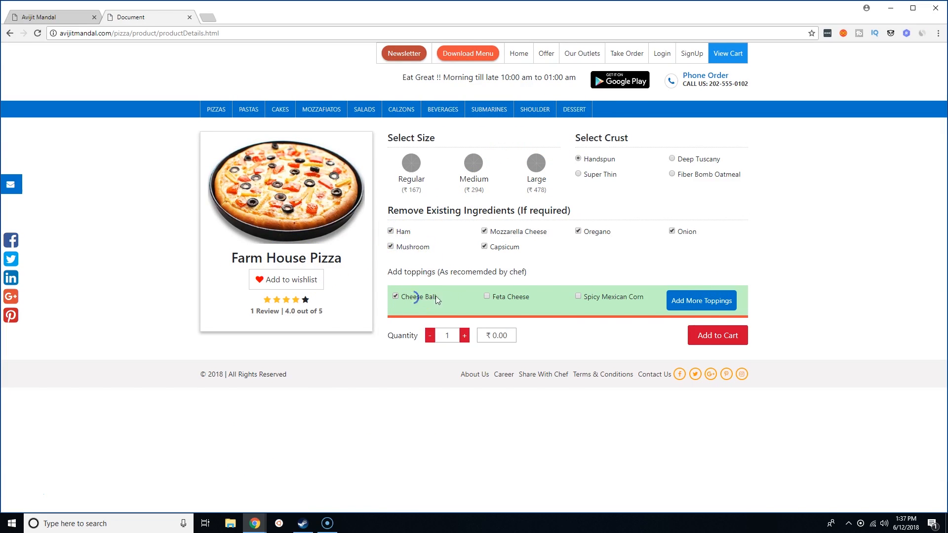
pyautogui.click(579, 296)
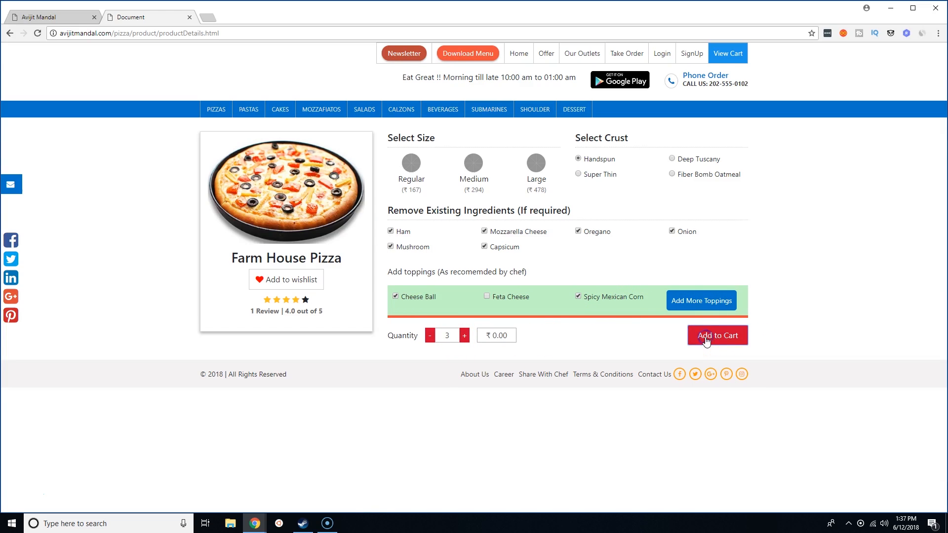
pyautogui.moveTo(570, 202)
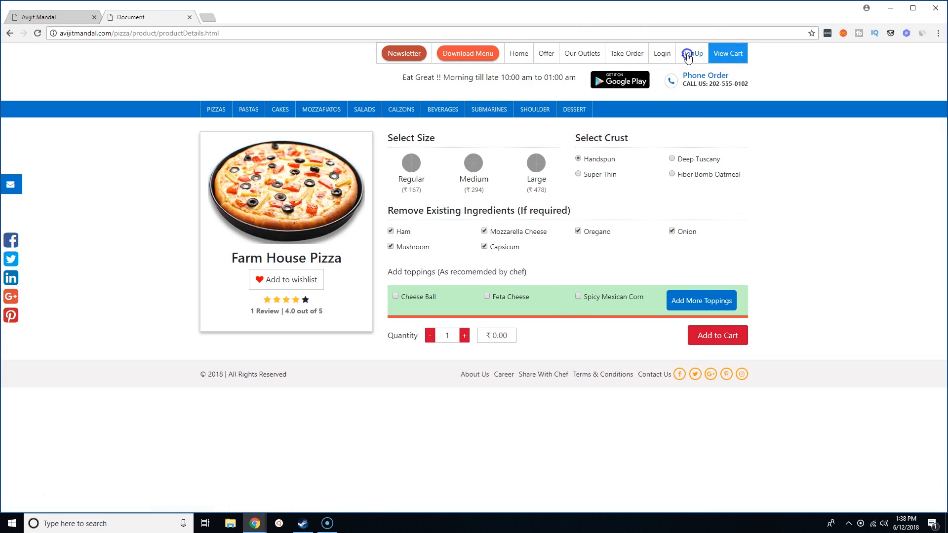
pyautogui.click(661, 53)
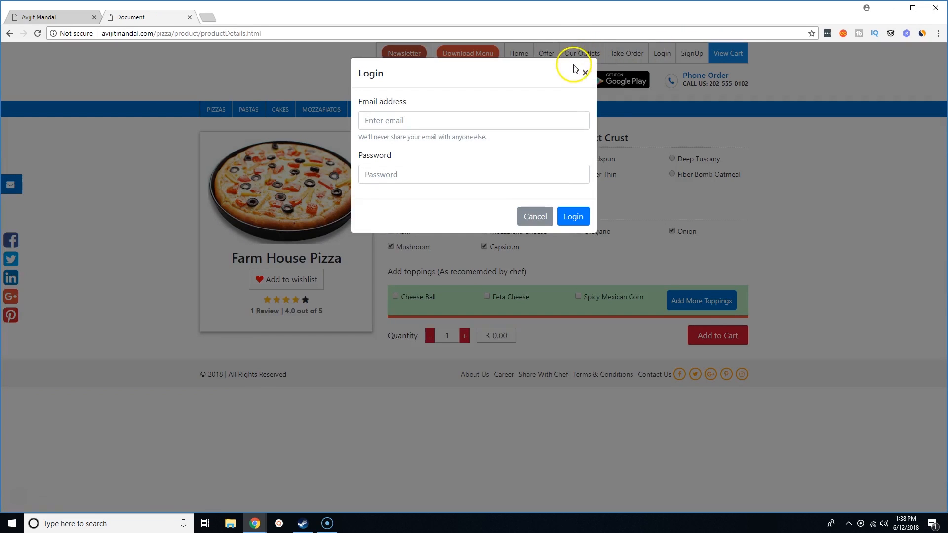
pyautogui.click(583, 73)
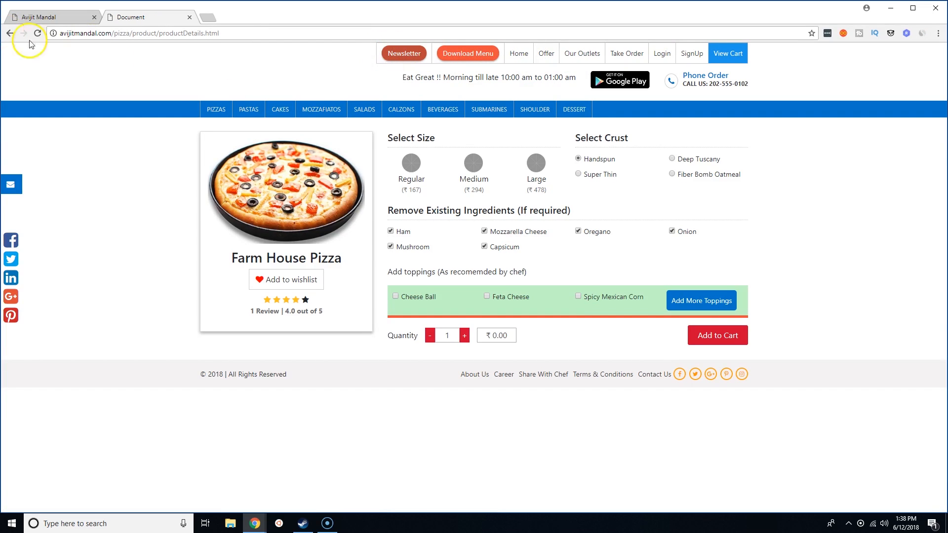
pyautogui.moveTo(858, 73)
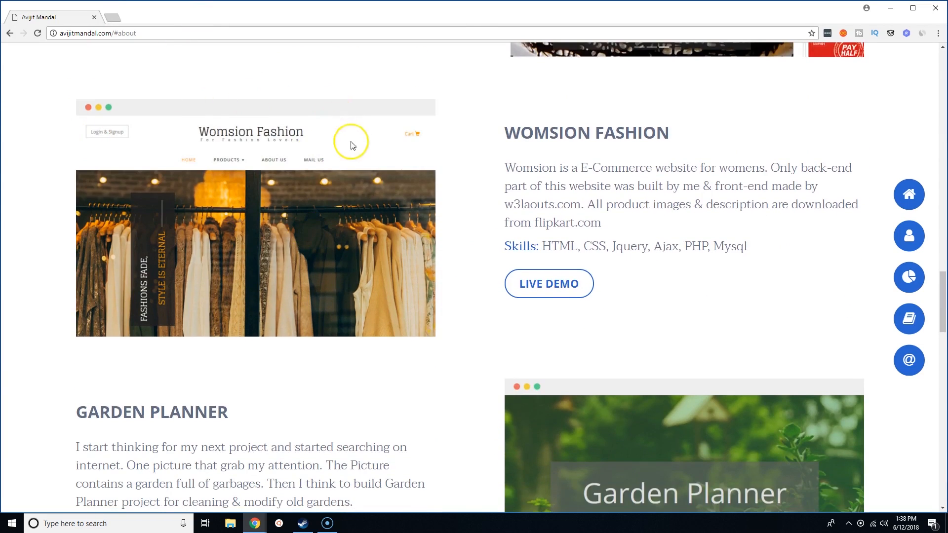
pyautogui.moveTo(432, 155)
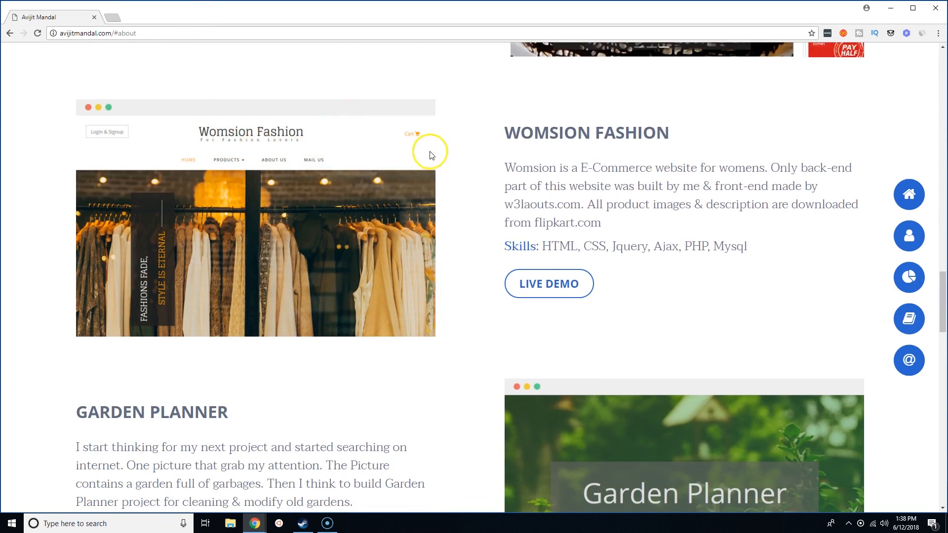
# Launch the Womsion Fashion live demo from the portfolio's project list
pyautogui.click(548, 284)
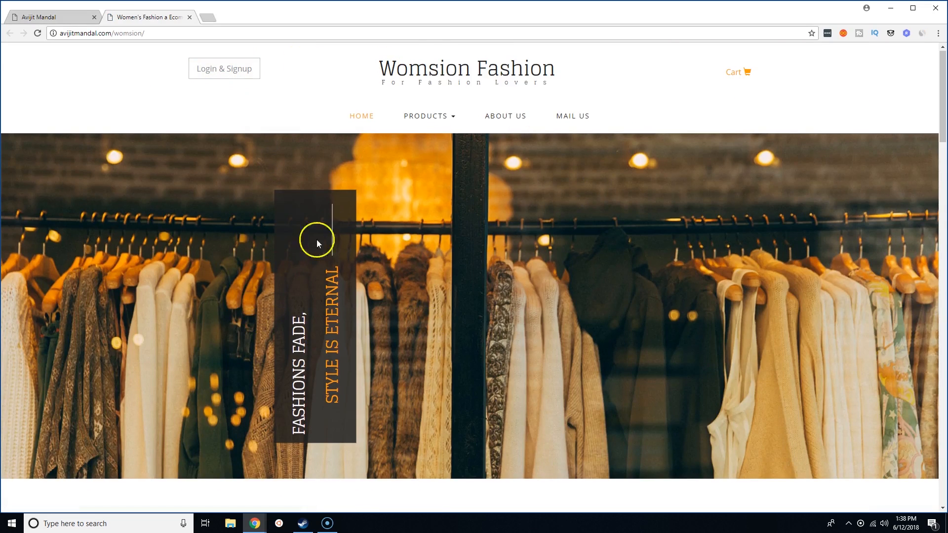
pyautogui.scroll(-3)
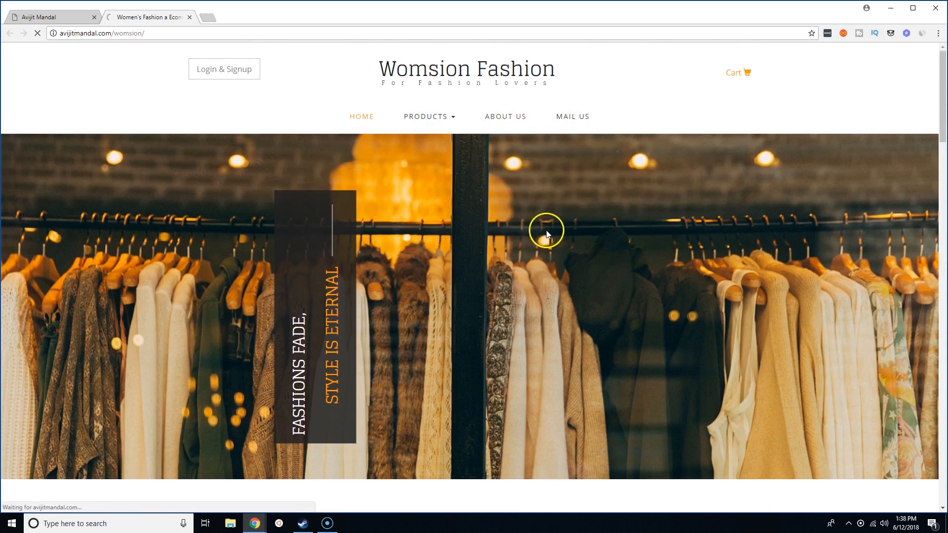
pyautogui.click(505, 117)
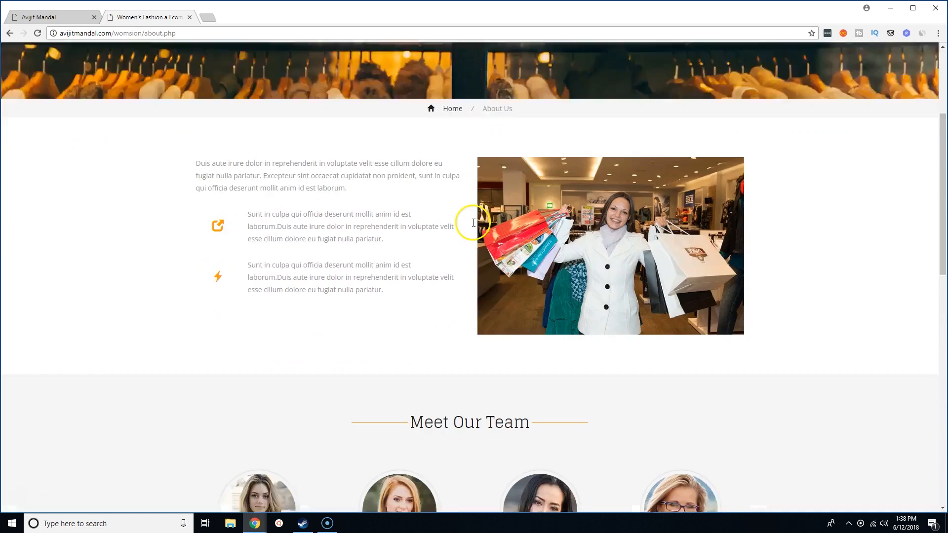
pyautogui.scroll(-3)
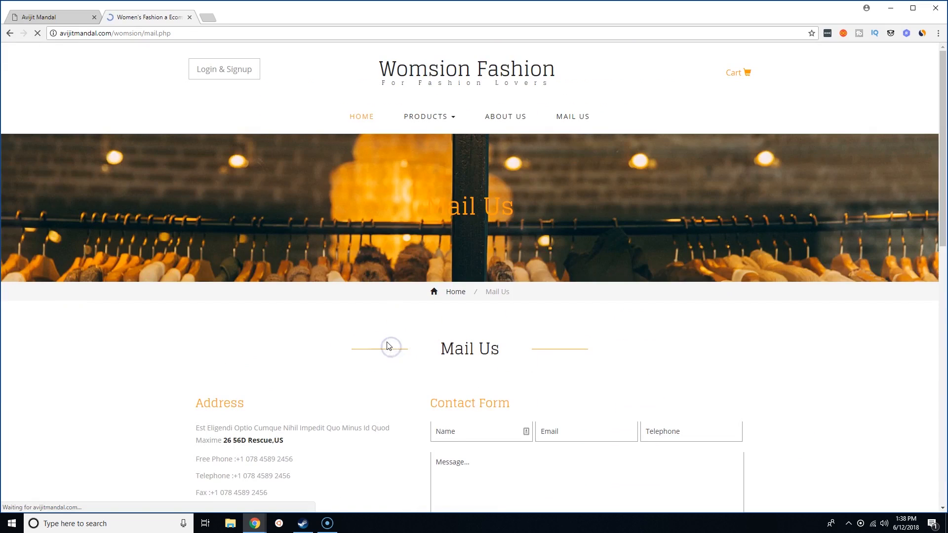
pyautogui.scroll(-3)
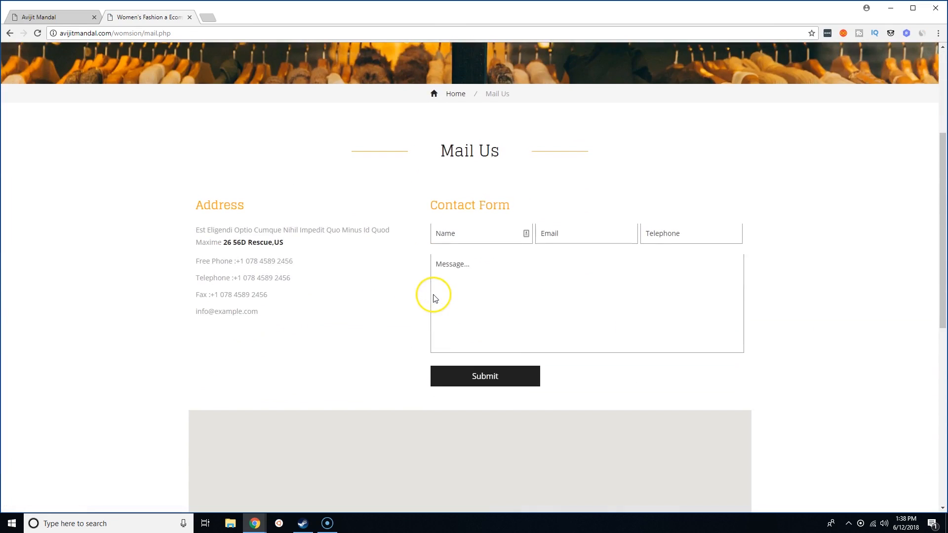
pyautogui.scroll(-3)
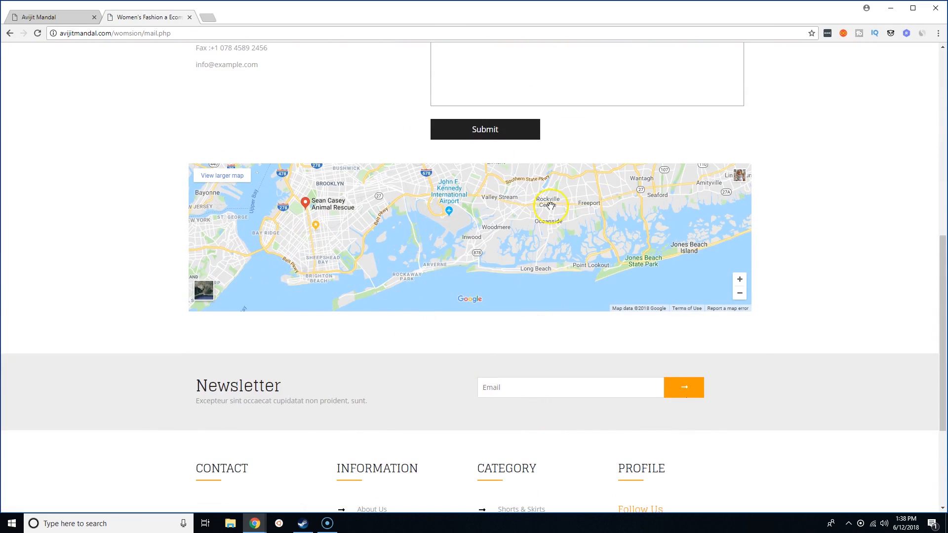
pyautogui.scroll(3)
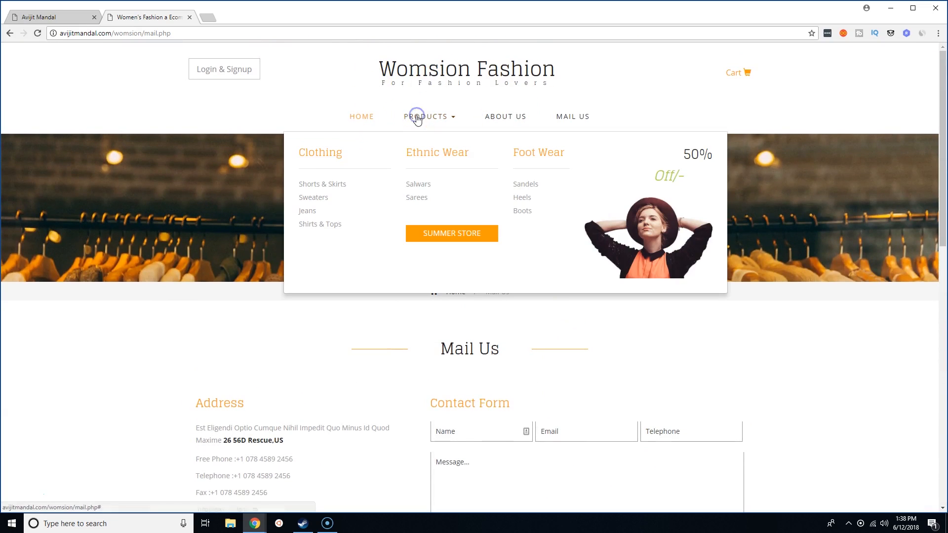
pyautogui.click(361, 116)
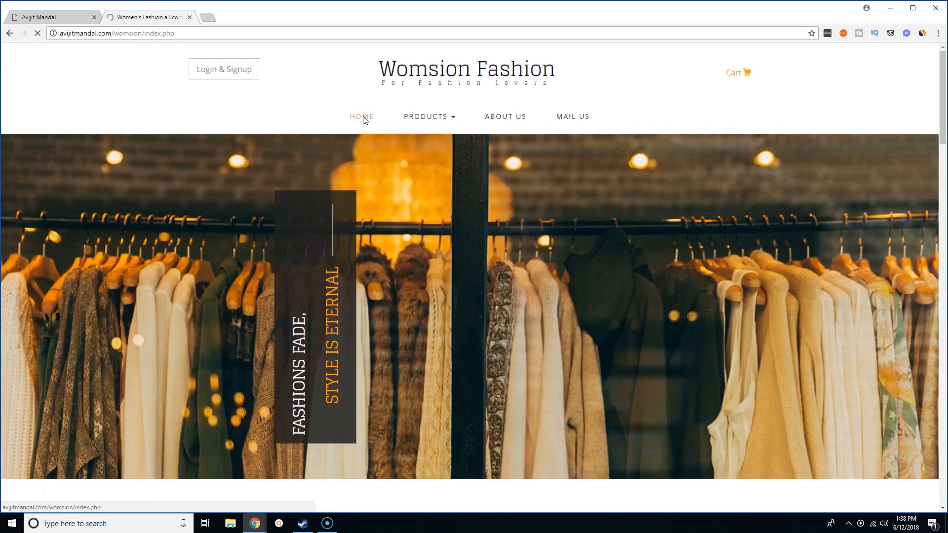
pyautogui.scroll(-3)
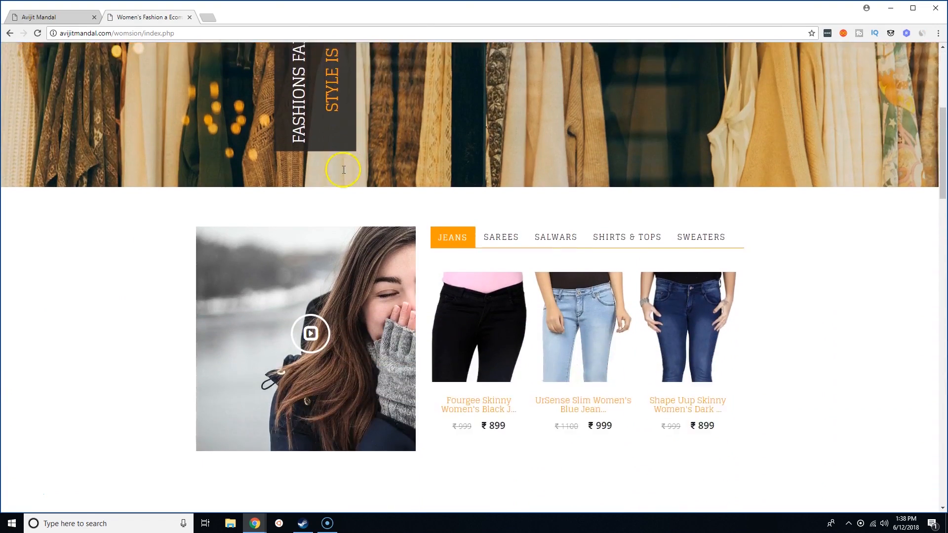
pyautogui.scroll(-3)
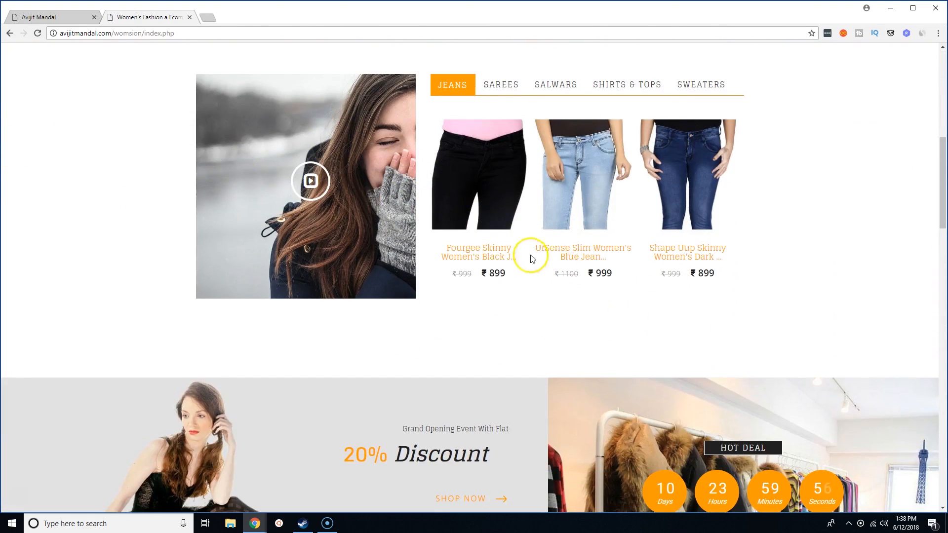
pyautogui.click(310, 181)
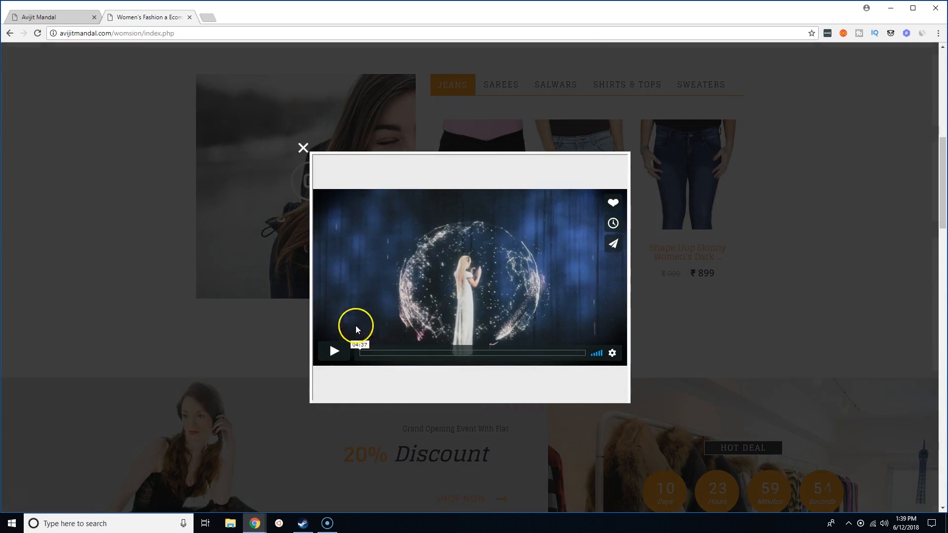
pyautogui.click(302, 148)
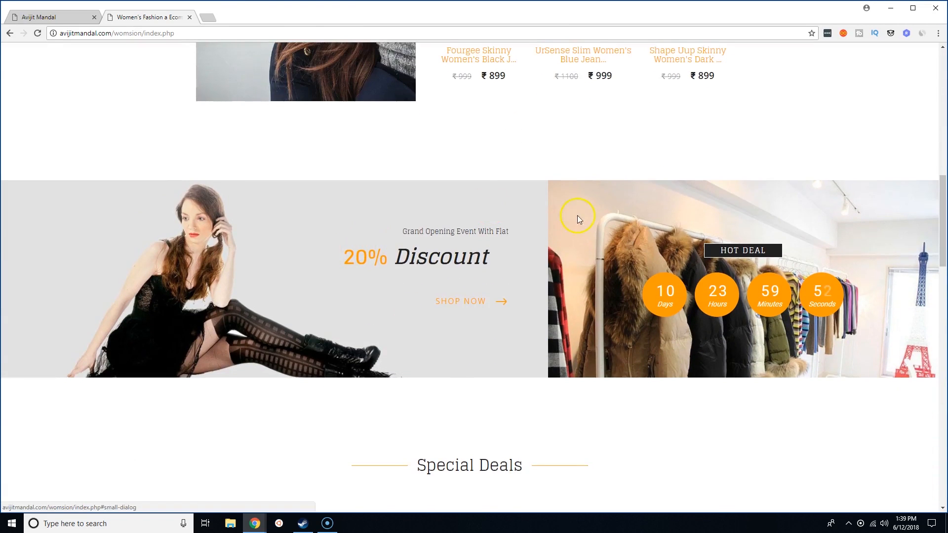
pyautogui.scroll(-3)
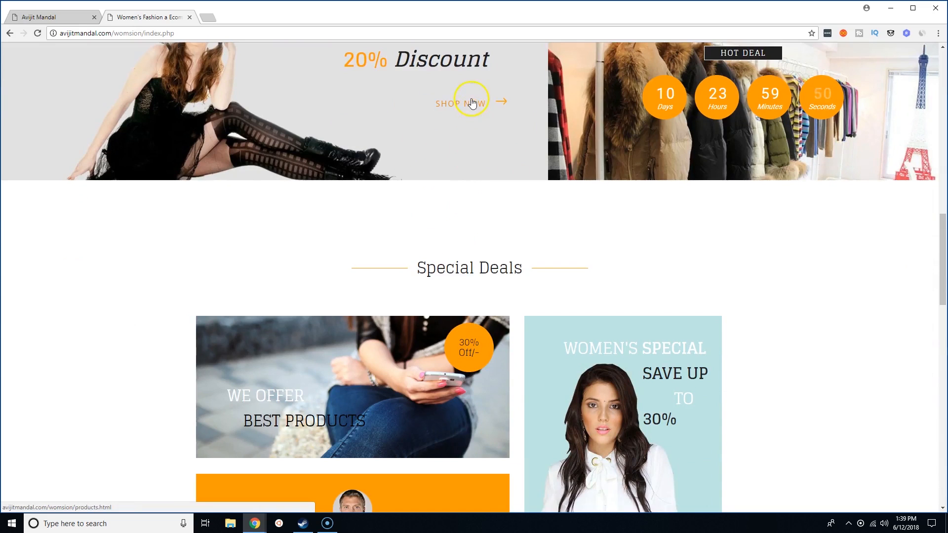
pyautogui.scroll(-3)
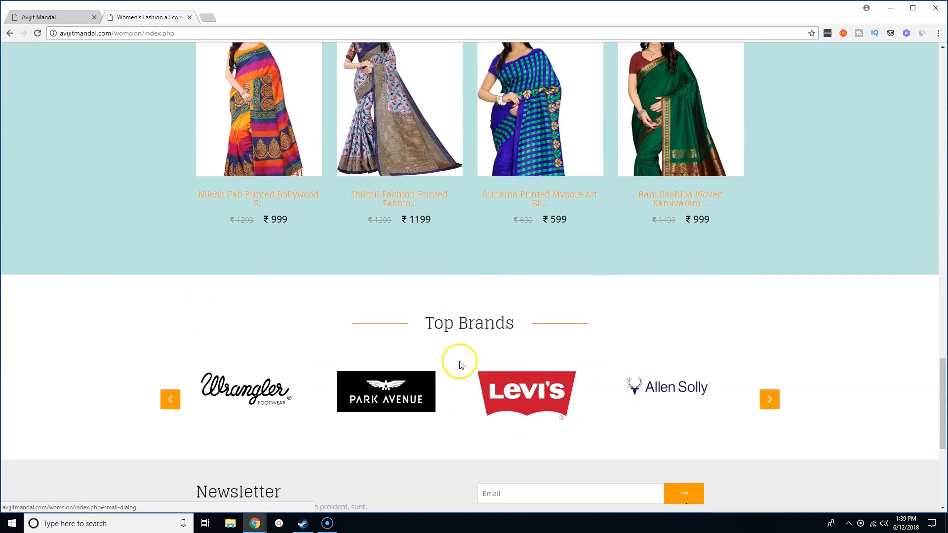
pyautogui.scroll(-3)
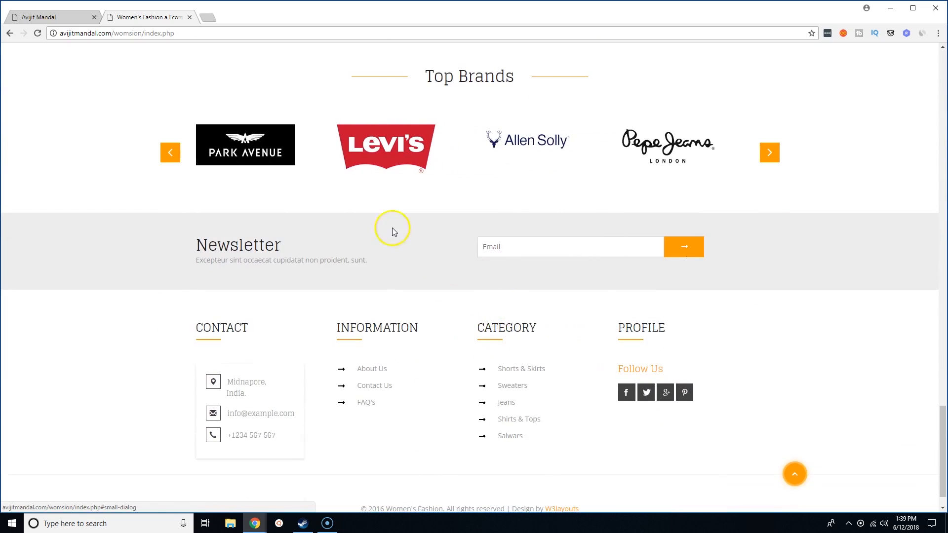
pyautogui.scroll(-3)
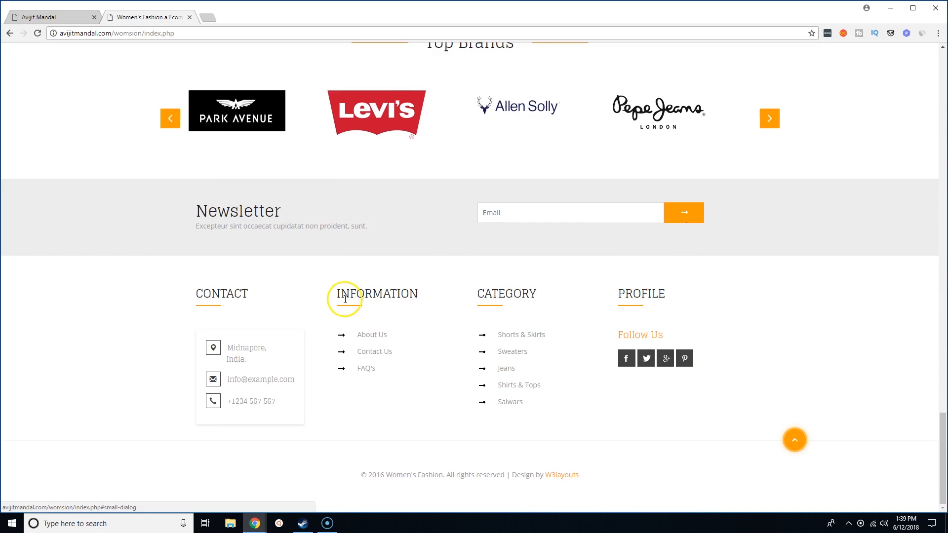
pyautogui.click(769, 117)
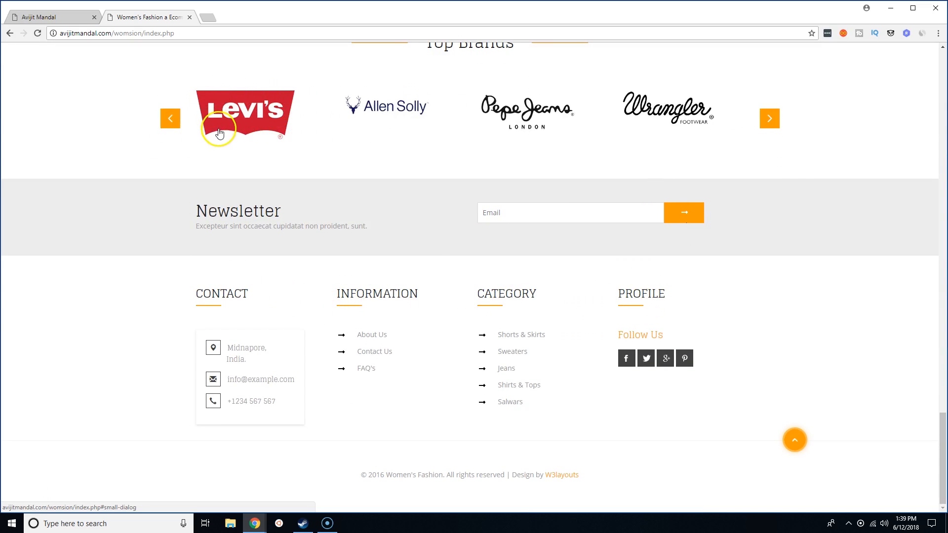
pyautogui.scroll(3)
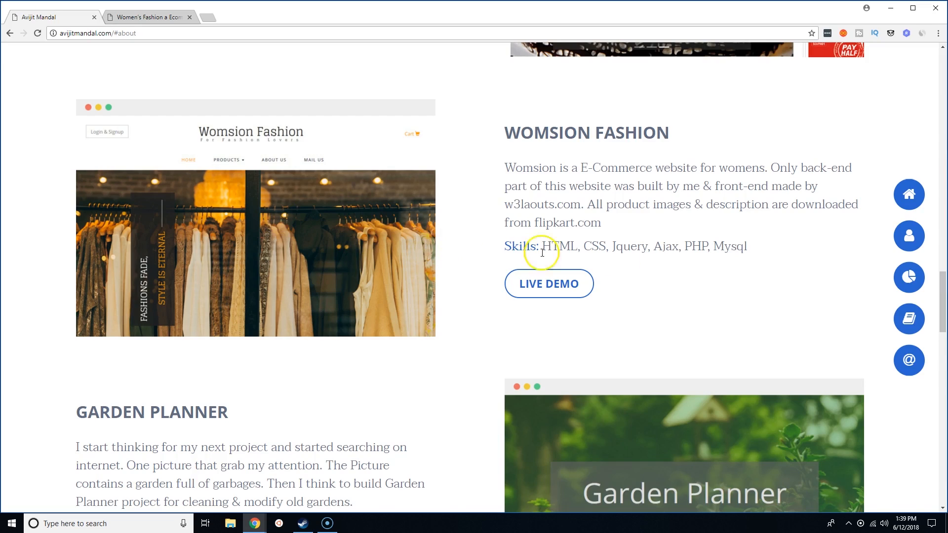
# Scroll past Garden Planner and DesiBurger, try Portfolio#02's Live Demo, and return to Pizztaca and Womsion Fashion
pyautogui.scroll(-3)
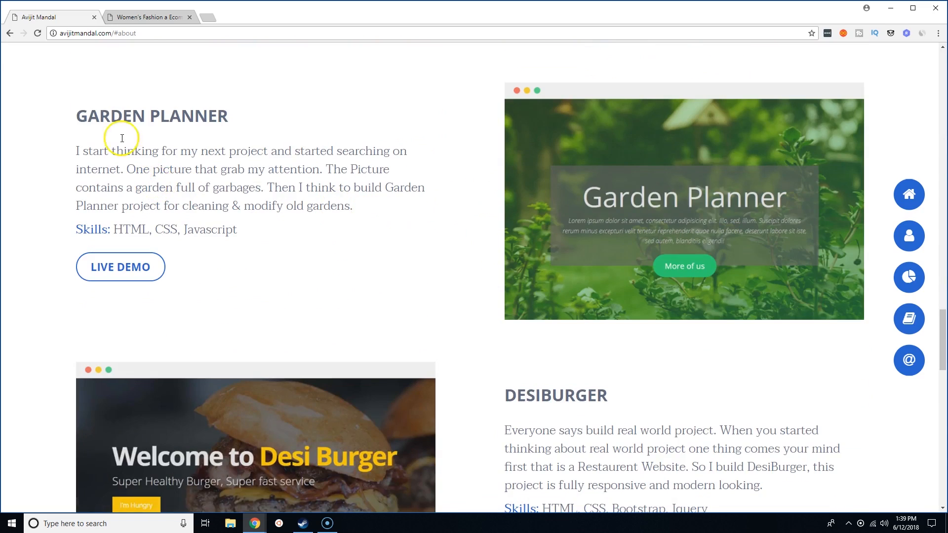
pyautogui.click(119, 266)
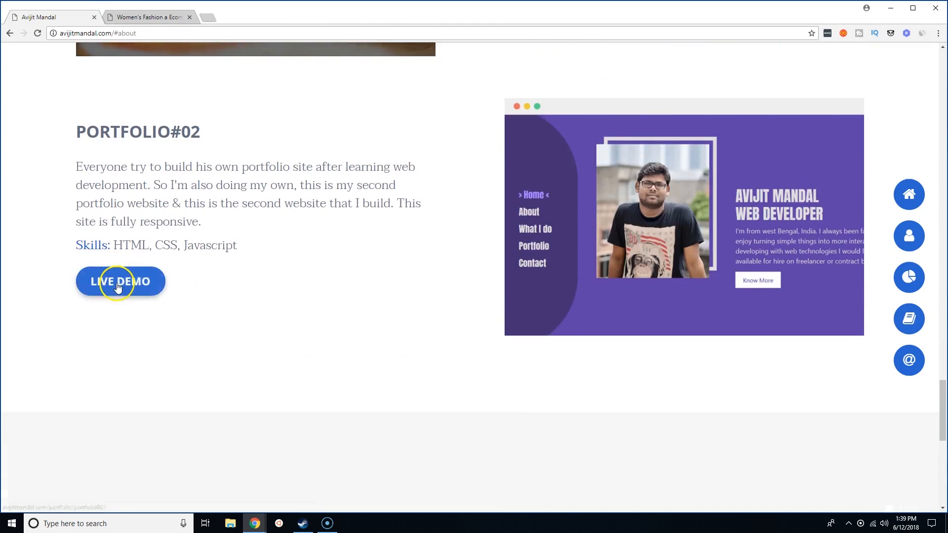
pyautogui.click(120, 282)
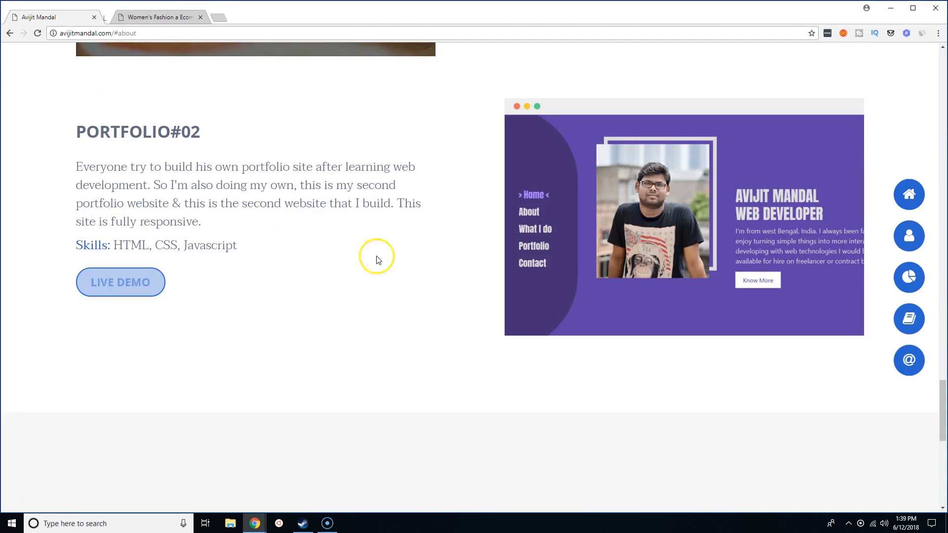
pyautogui.scroll(-3)
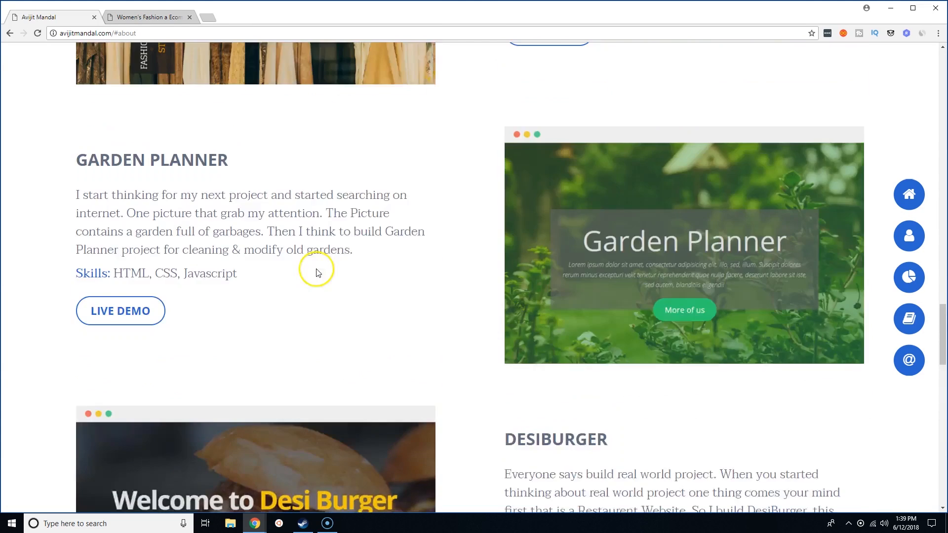
pyautogui.scroll(3)
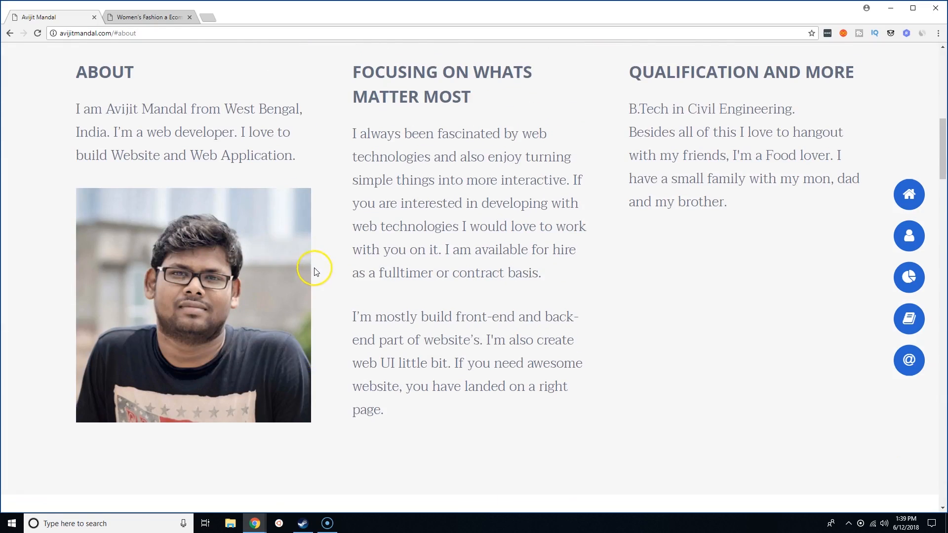
pyautogui.scroll(-3)
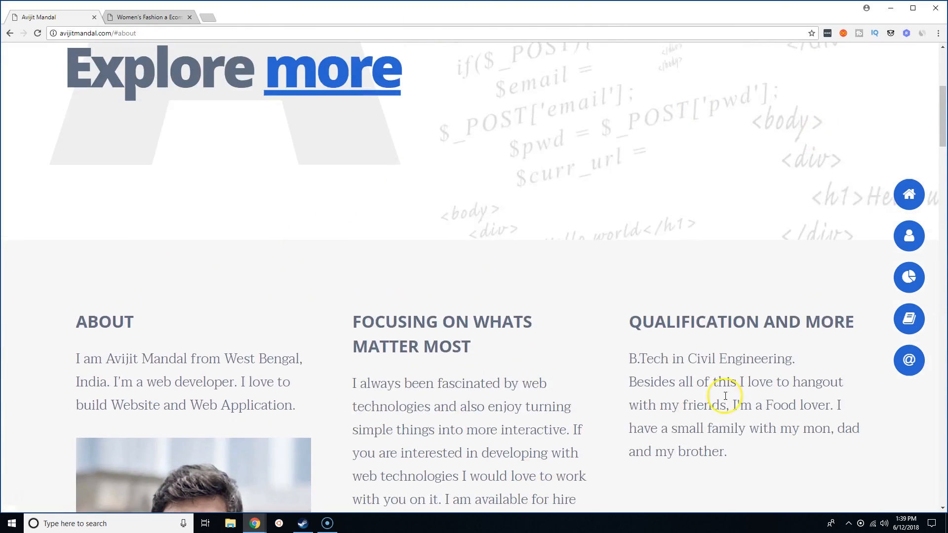
pyautogui.scroll(-3)
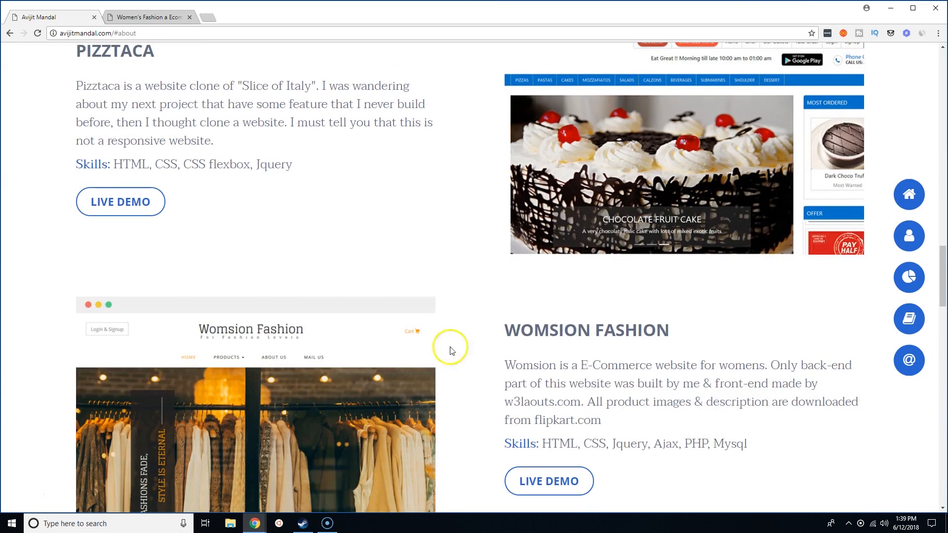
pyautogui.moveTo(482, 311)
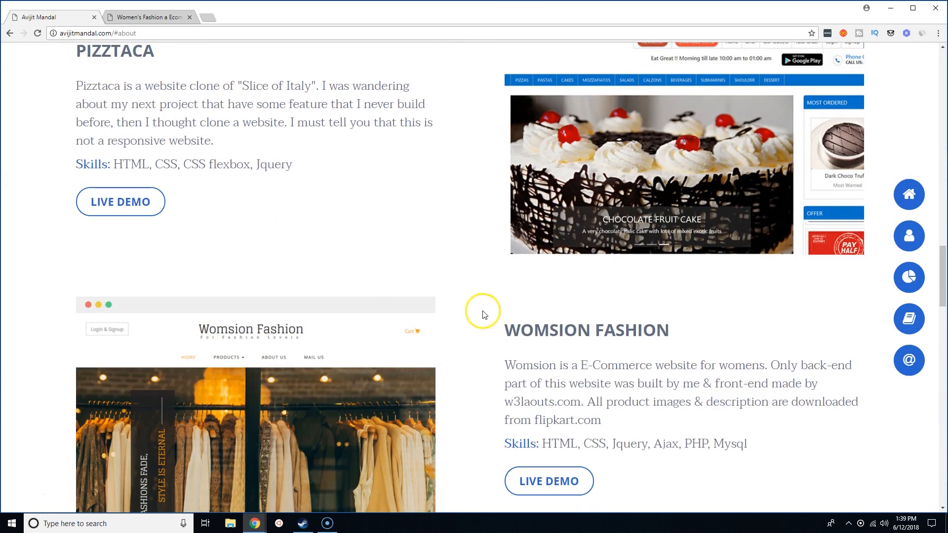
pyautogui.moveTo(786, 514)
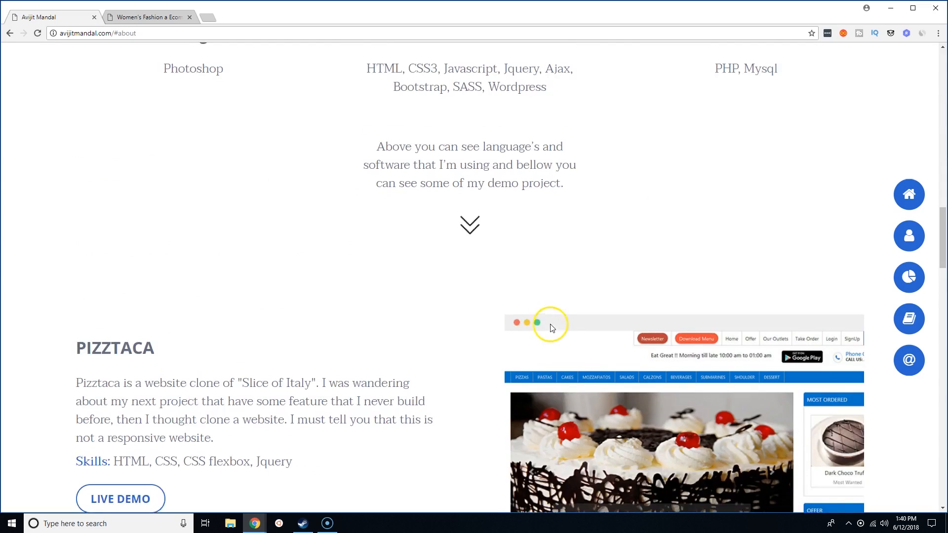
# Scroll up to the Avijit intro, then back down through the tool box to Pizztaca
pyautogui.scroll(3)
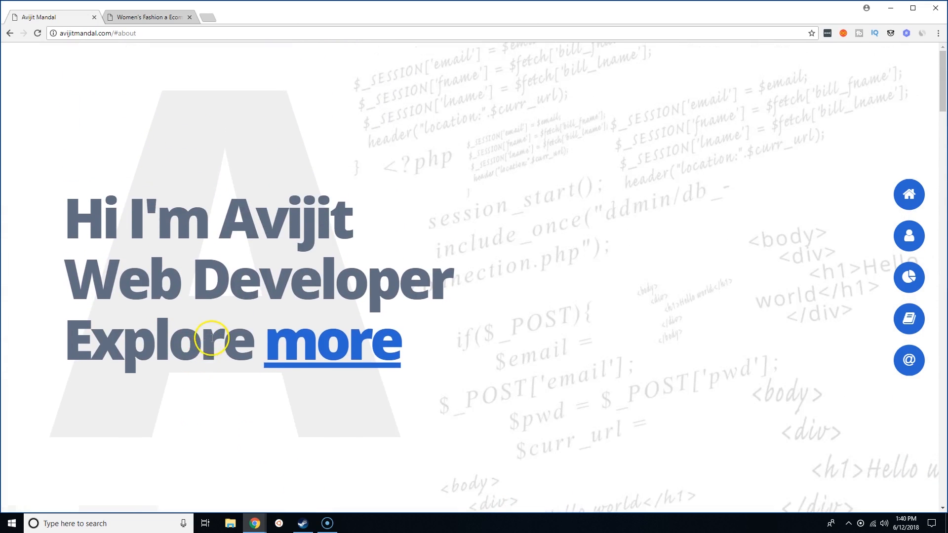
pyautogui.moveTo(316, 311)
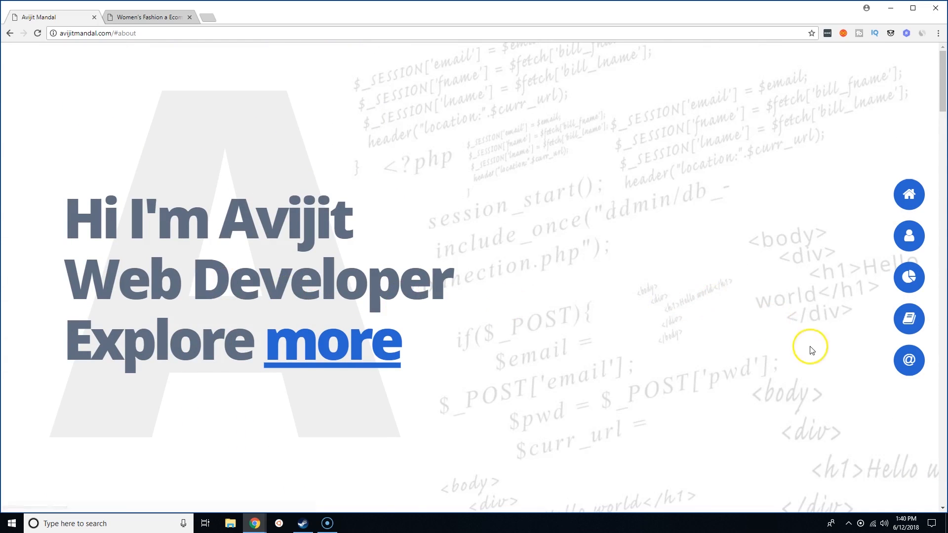
pyautogui.scroll(-3)
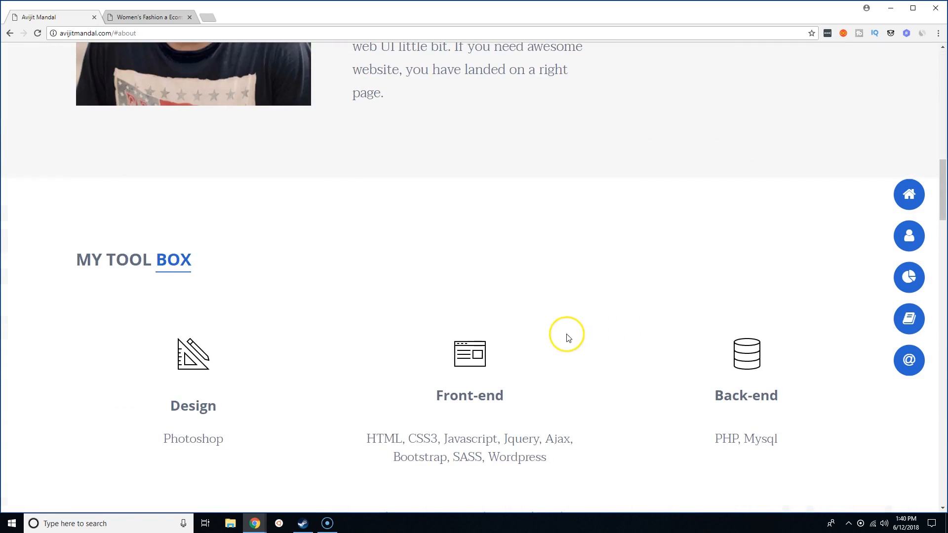
pyautogui.scroll(-3)
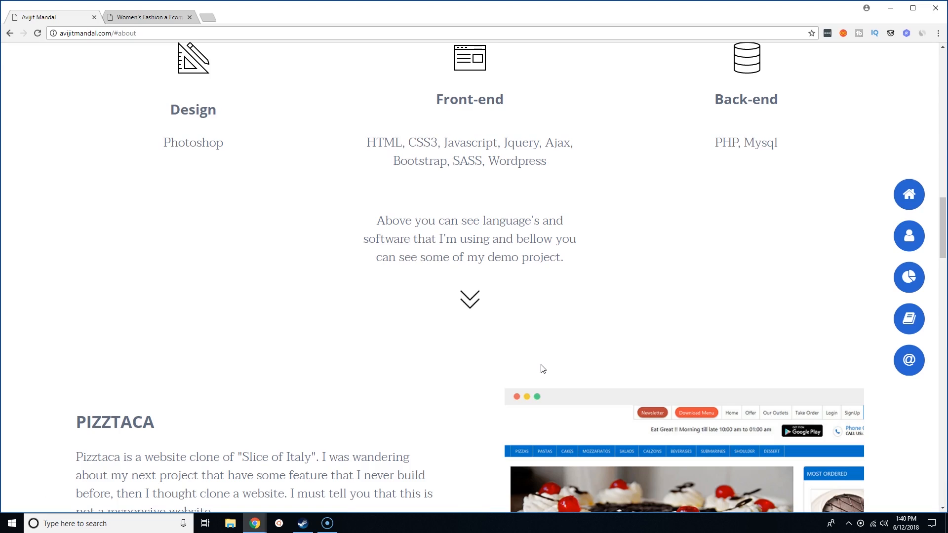
pyautogui.moveTo(428, 56)
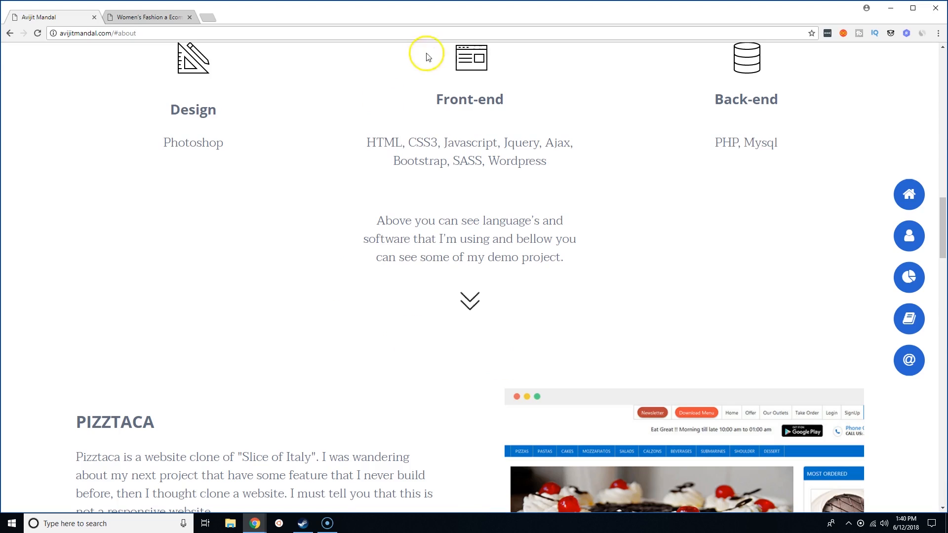
# Scroll through the Pizztaca, Womsion Fashion and Garden Planner project entries
pyautogui.scroll(-3)
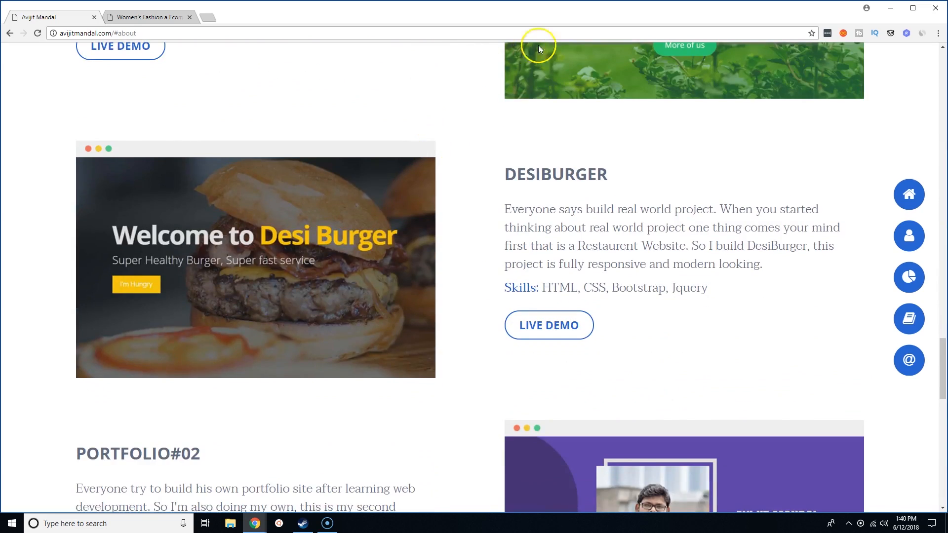
pyautogui.scroll(-3)
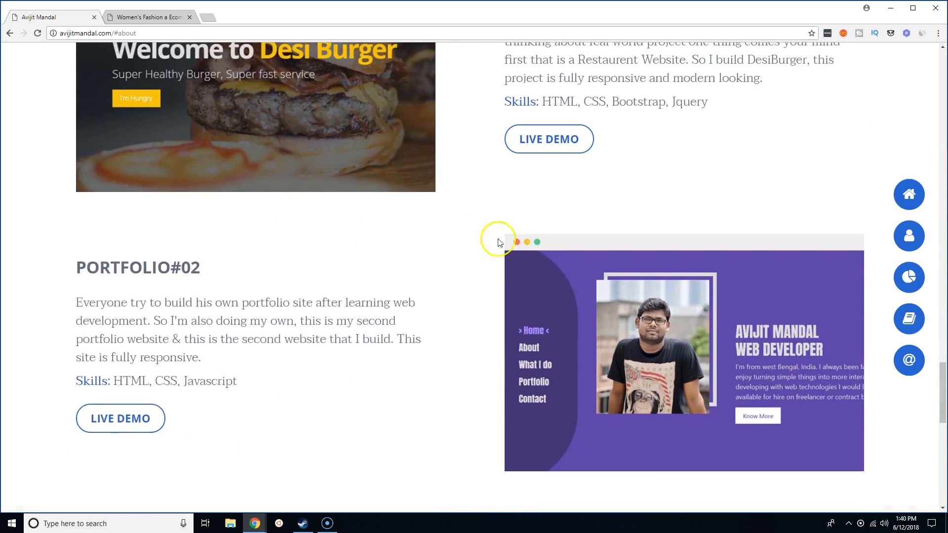
pyautogui.scroll(3)
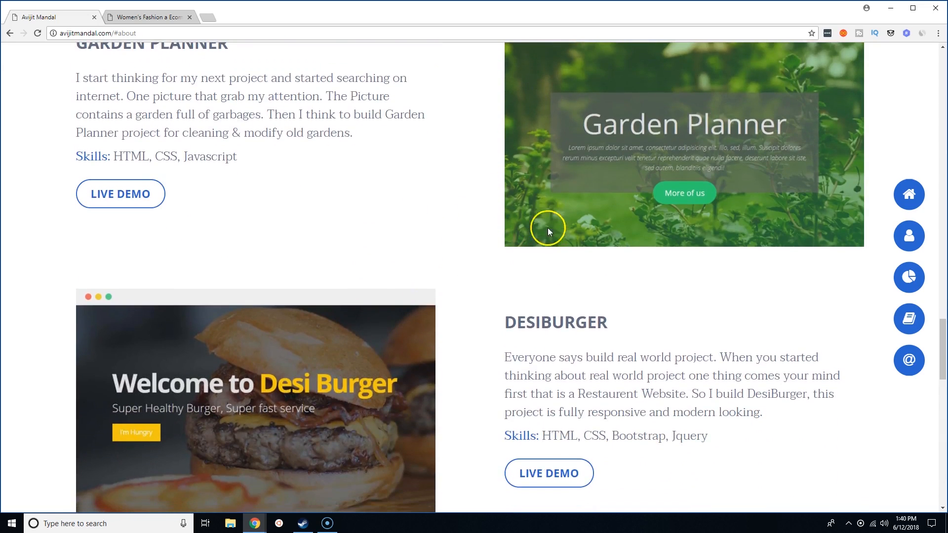
pyautogui.scroll(-3)
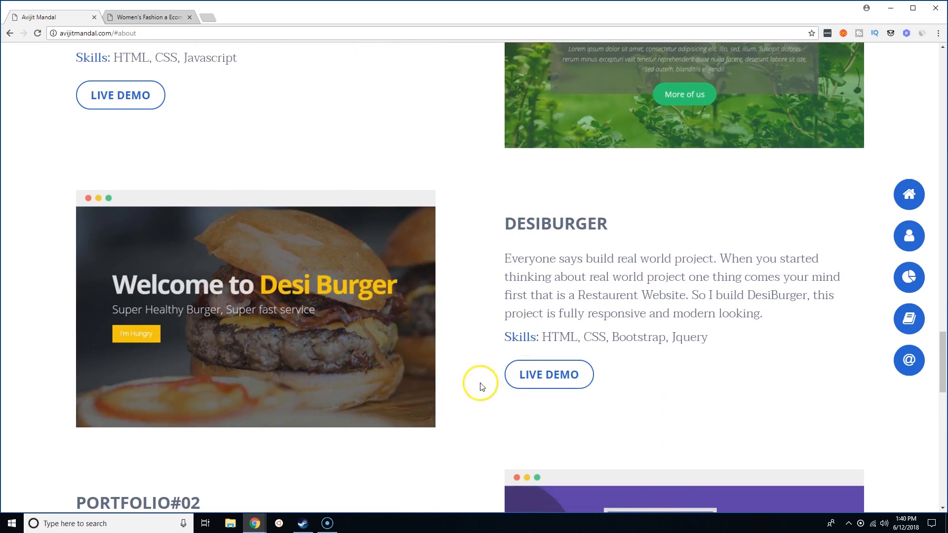
pyautogui.moveTo(379, 259)
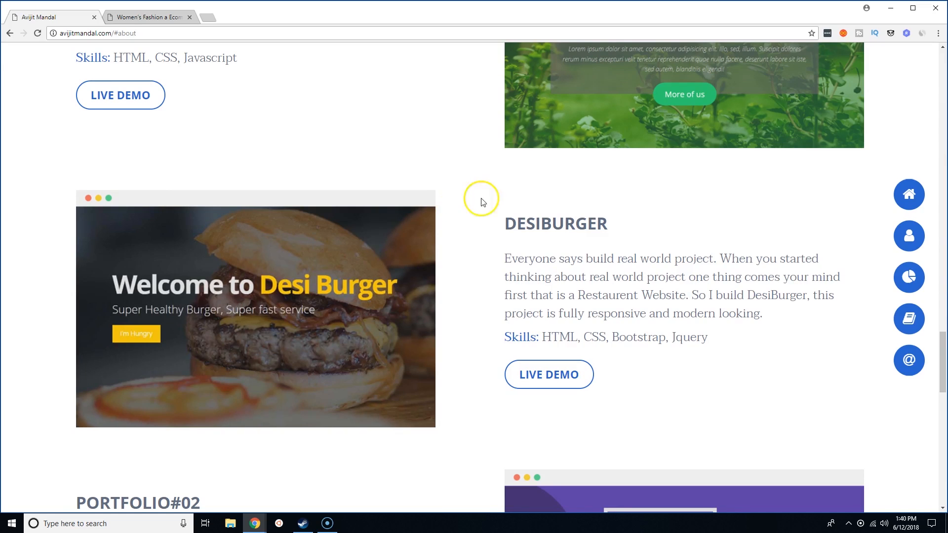
pyautogui.scroll(-3)
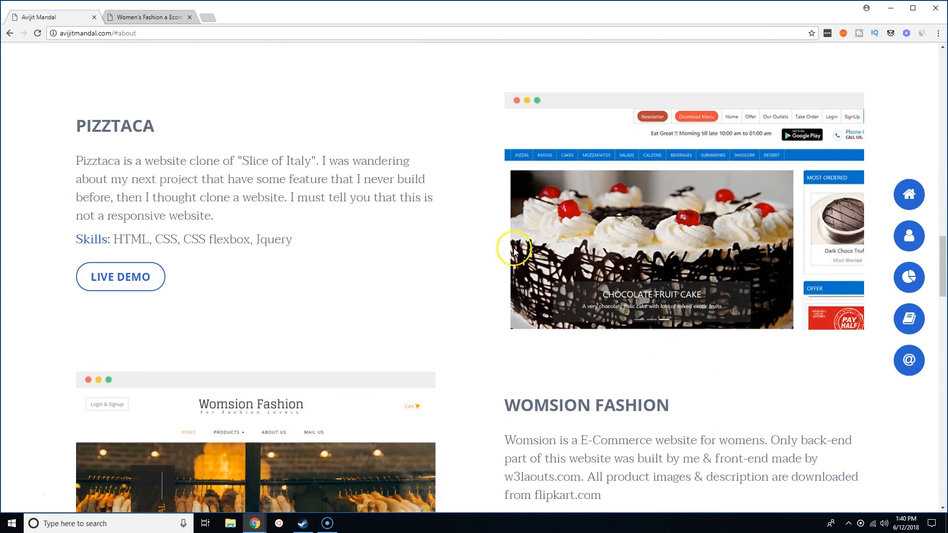
pyautogui.scroll(-3)
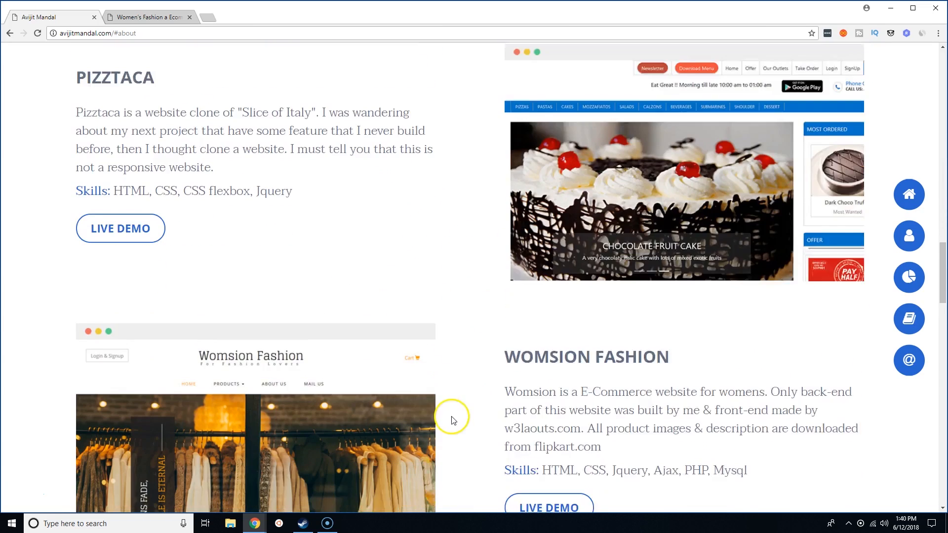
# Continue past DesiBurger and Portfolio#02 toward the contact section, then scroll back up
pyautogui.scroll(-3)
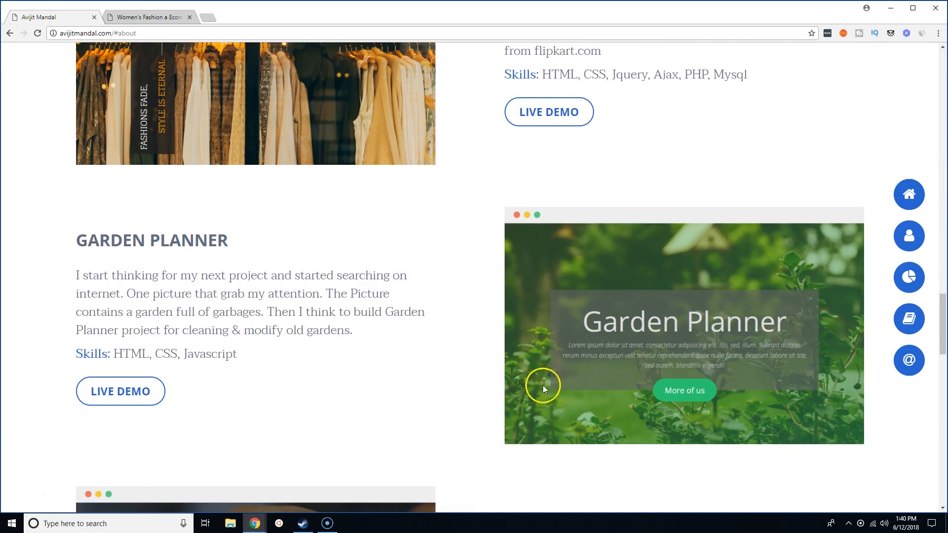
pyautogui.moveTo(650, 410)
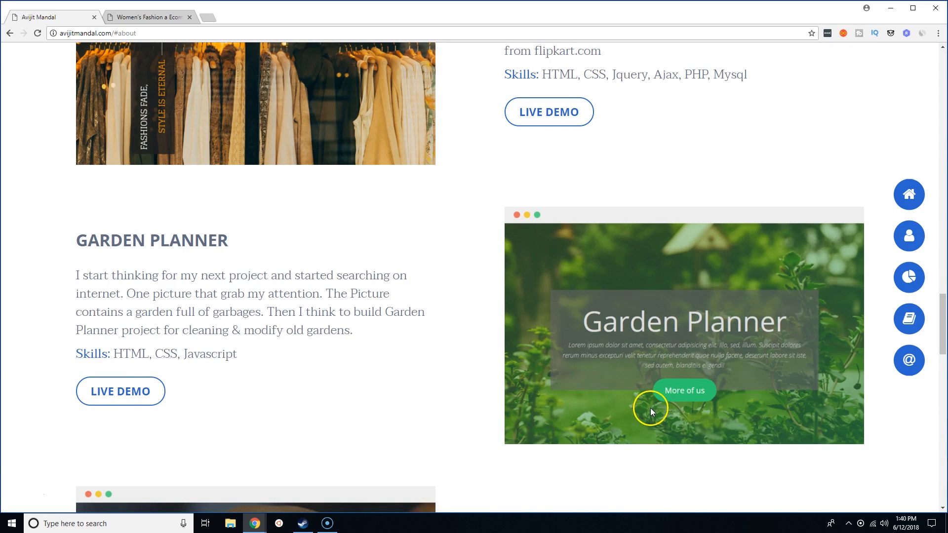
pyautogui.scroll(-3)
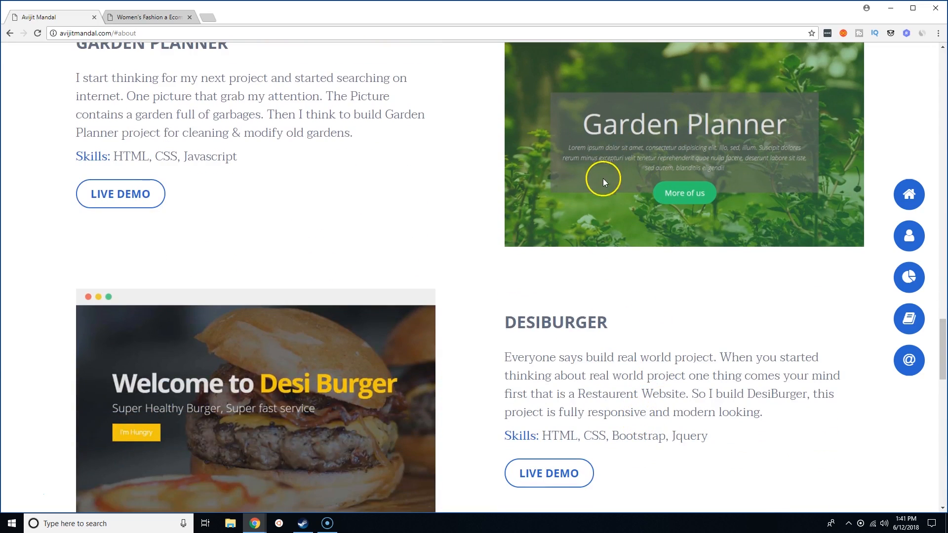
pyautogui.scroll(-3)
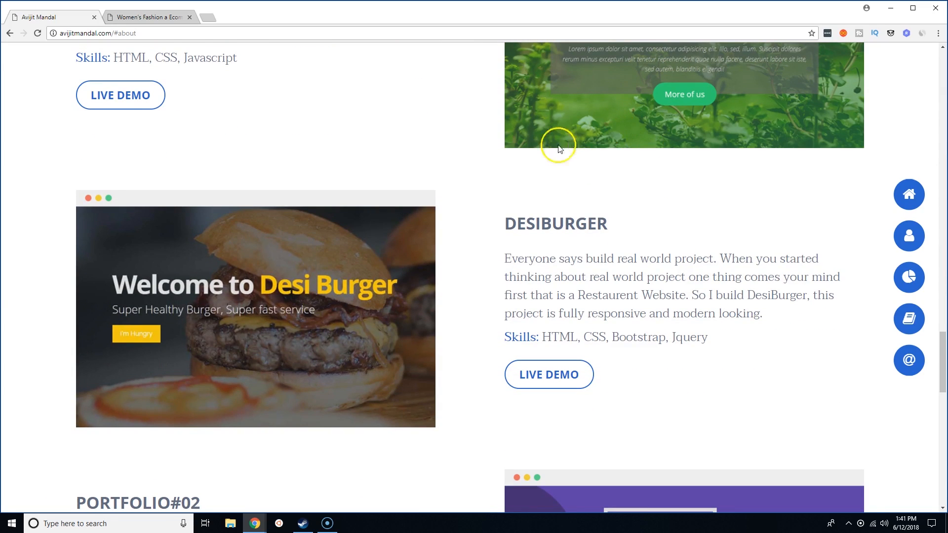
pyautogui.moveTo(287, 391)
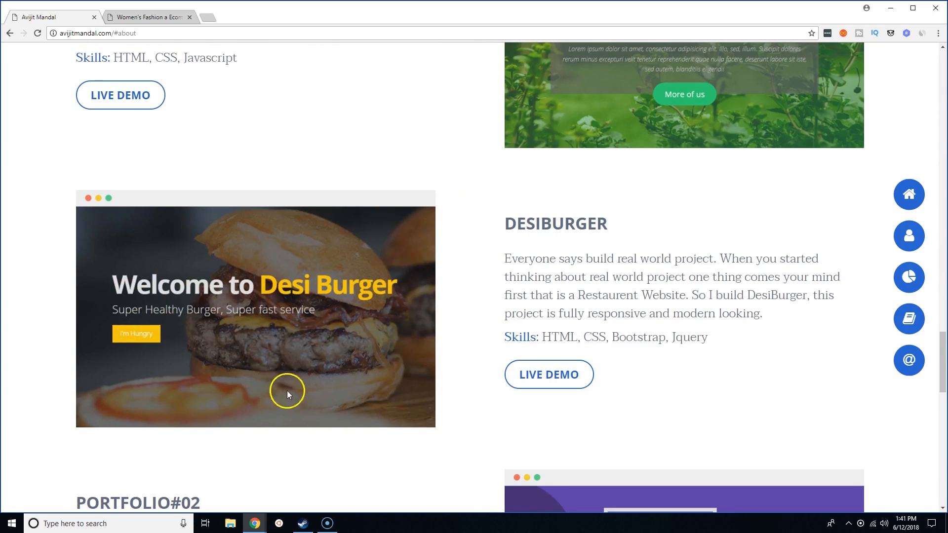
pyautogui.moveTo(404, 361)
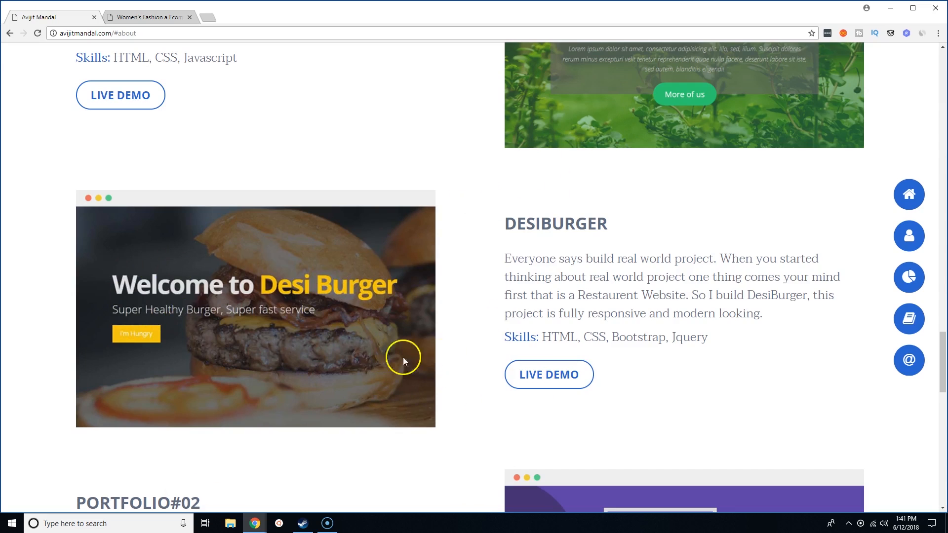
pyautogui.click(547, 375)
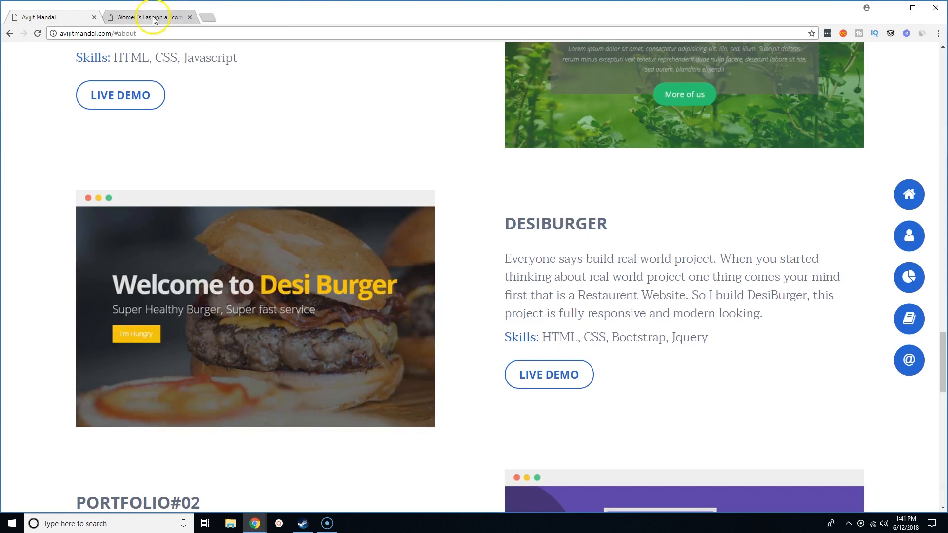
pyautogui.scroll(-3)
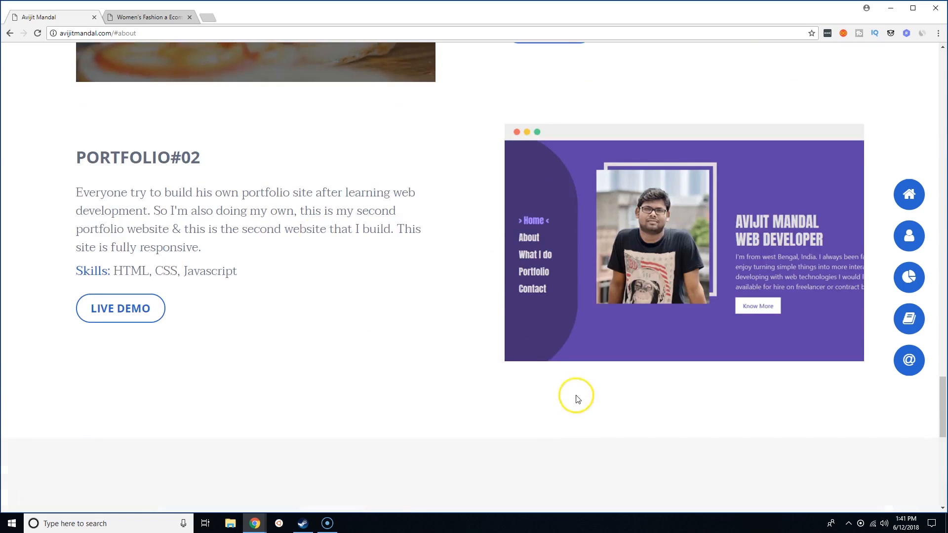
pyautogui.scroll(-3)
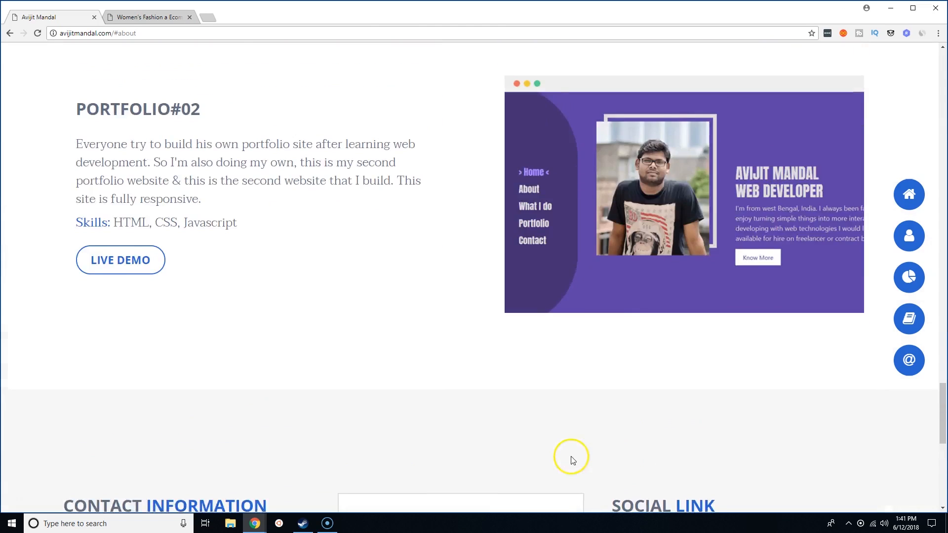
pyautogui.scroll(3)
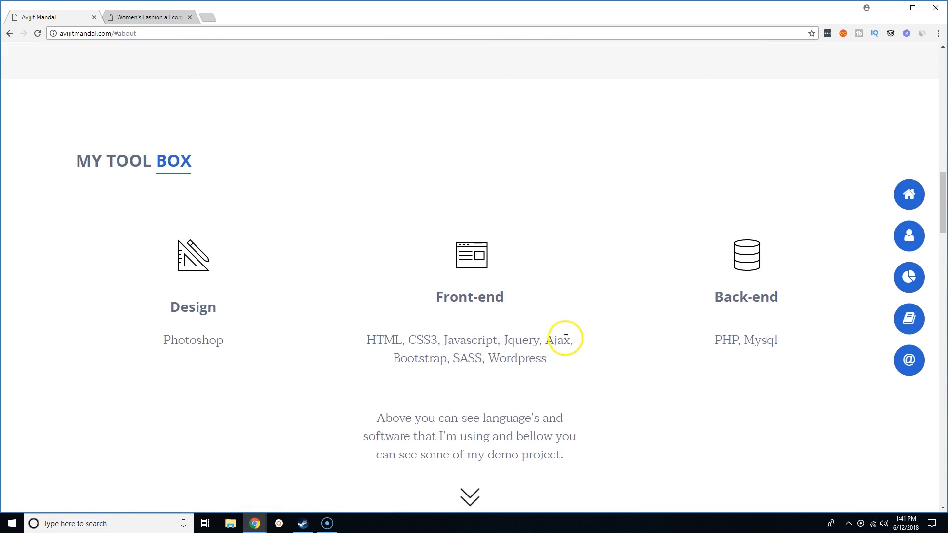
pyautogui.moveTo(549, 386)
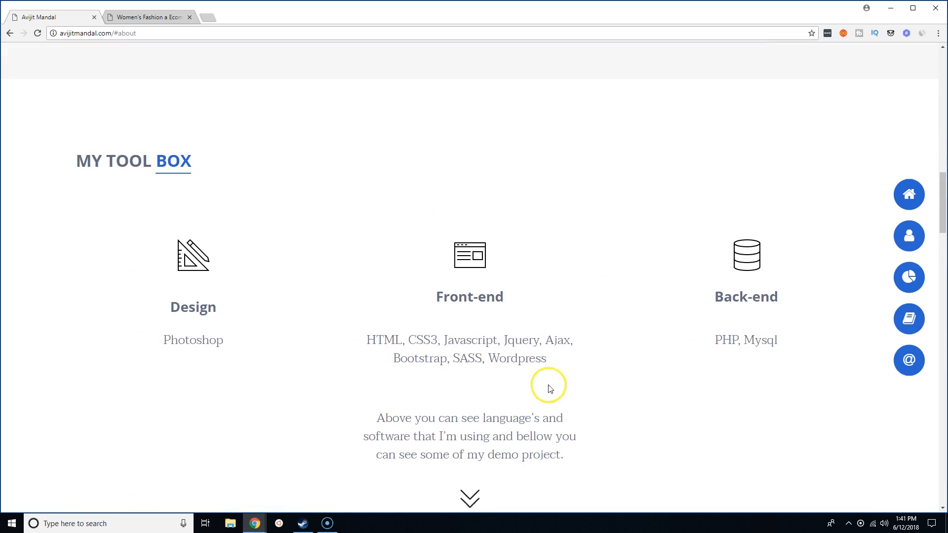
pyautogui.moveTo(530, 352)
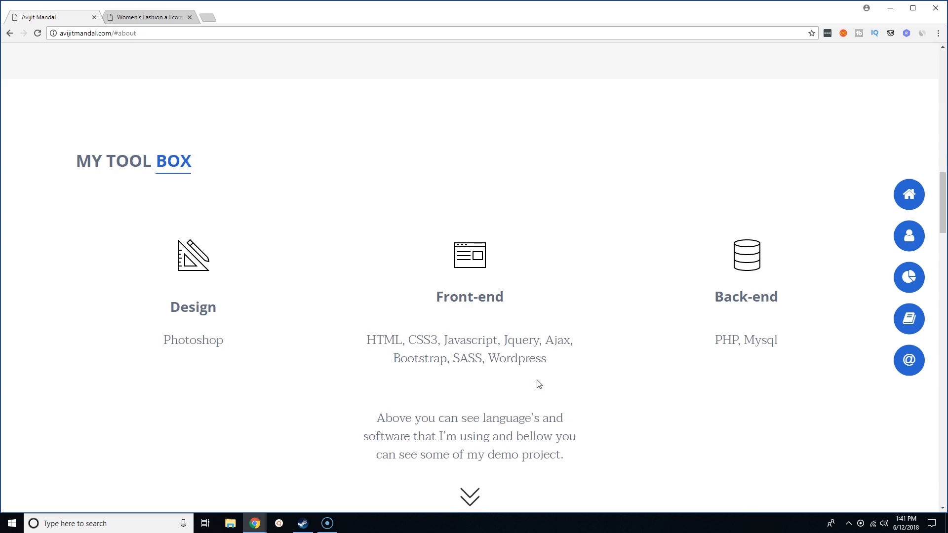
pyautogui.scroll(-3)
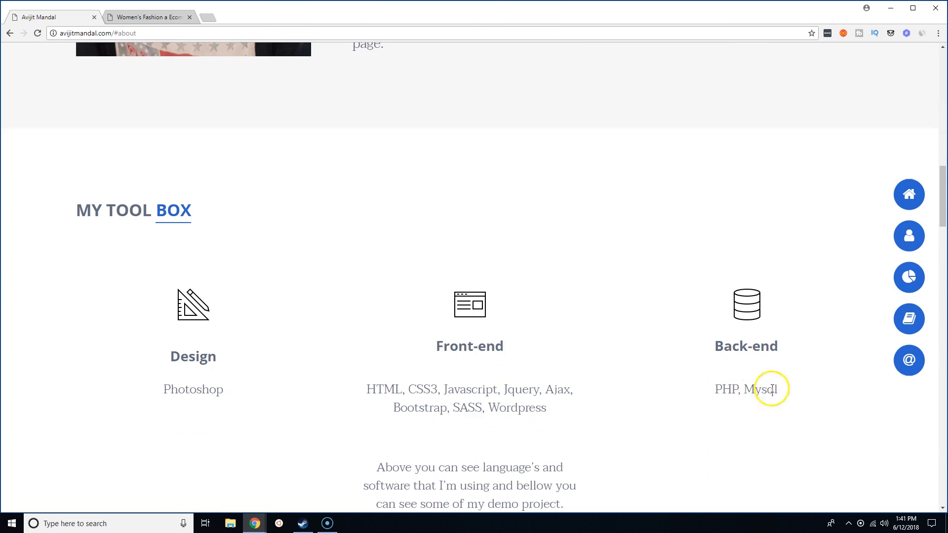
pyautogui.scroll(-3)
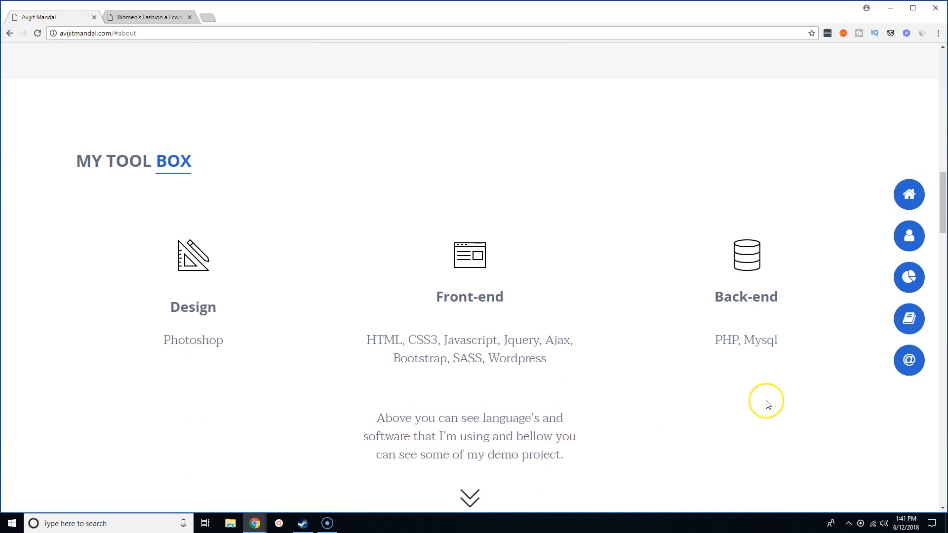
pyautogui.moveTo(811, 285)
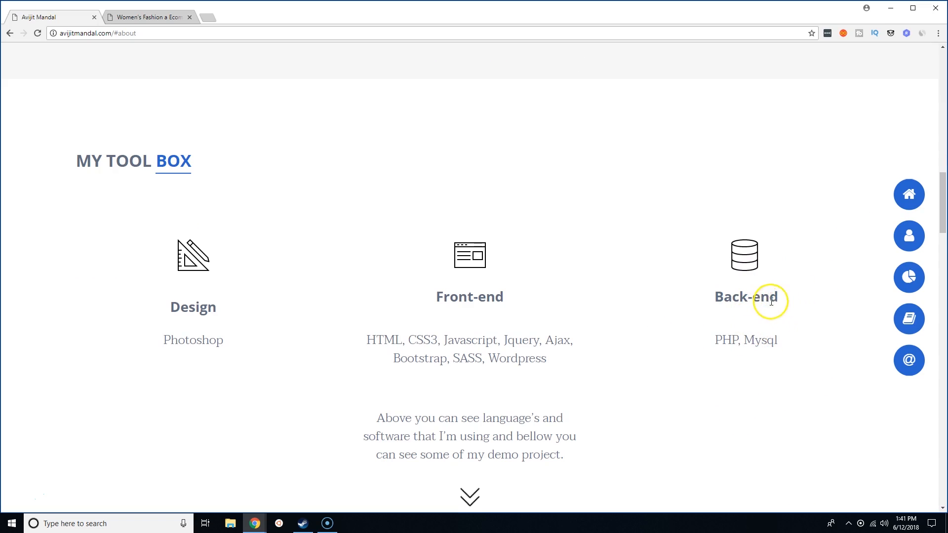
pyautogui.moveTo(806, 363)
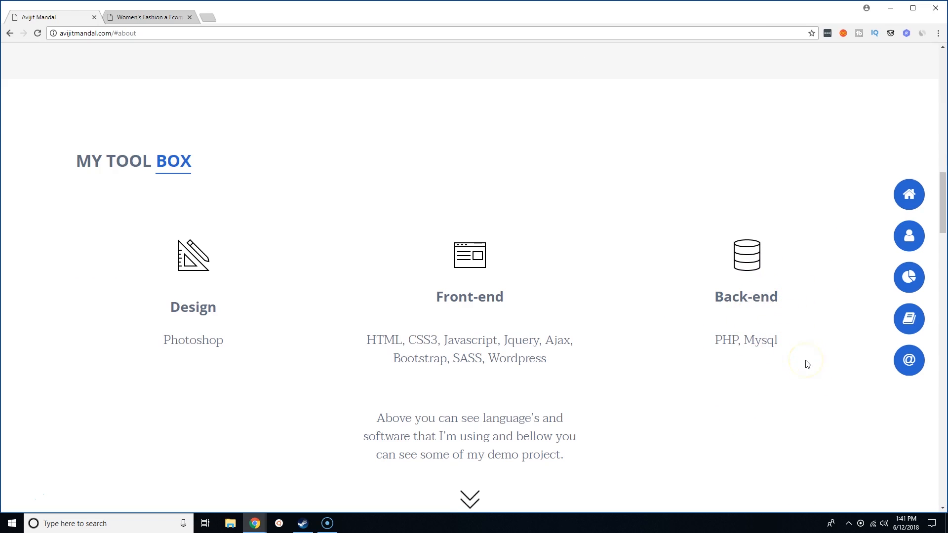
pyautogui.moveTo(752, 322)
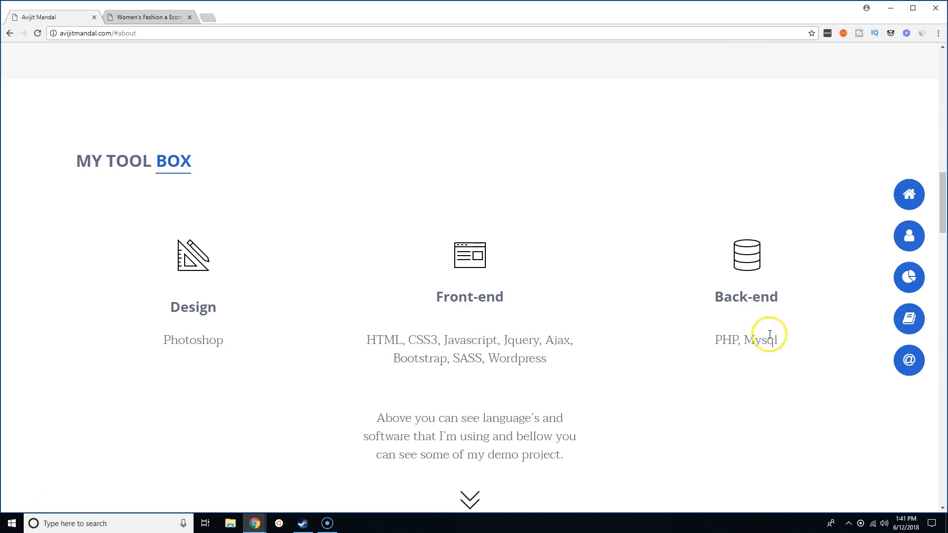
pyautogui.moveTo(776, 355)
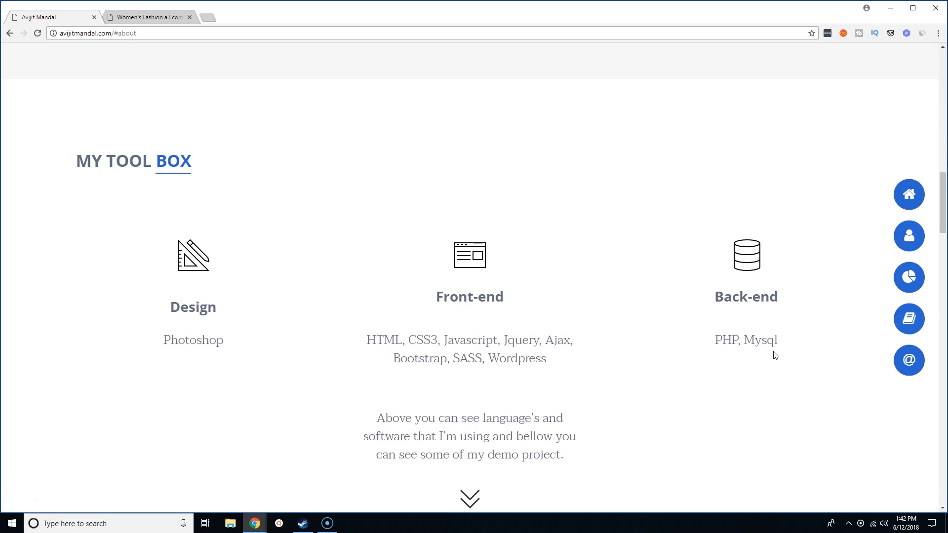
pyautogui.moveTo(235, 326)
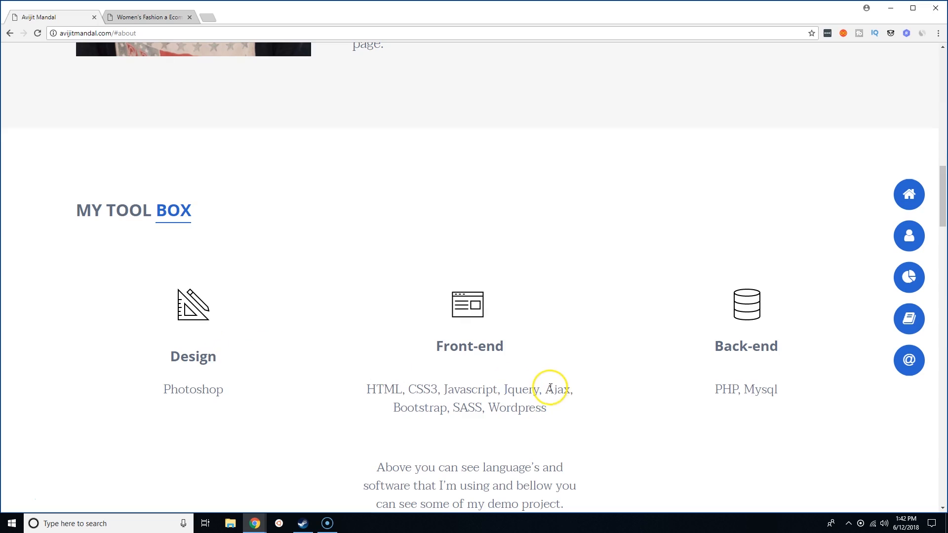
# Scroll down to Pizztaca and Womsion Fashion, then back up to the 'Hi I'm Avijit' intro
pyautogui.scroll(3)
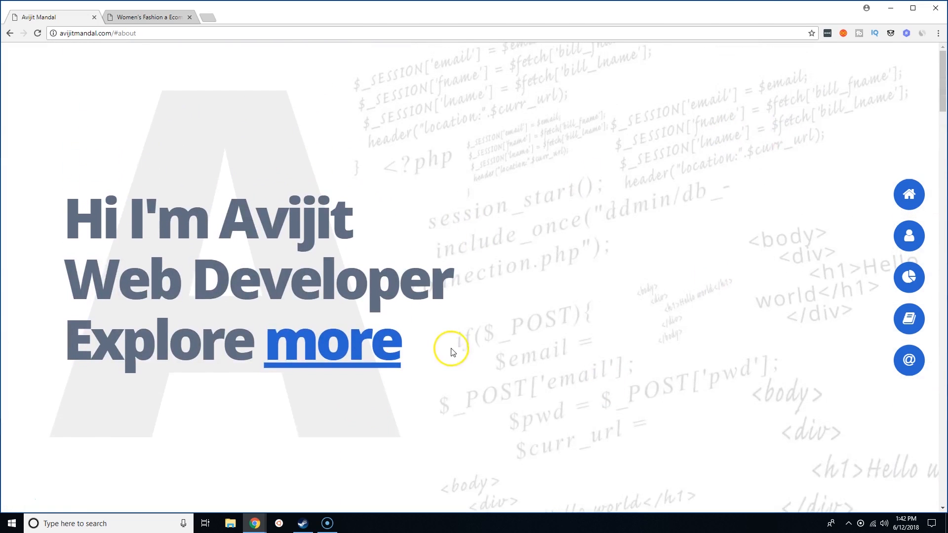
pyautogui.scroll(-3)
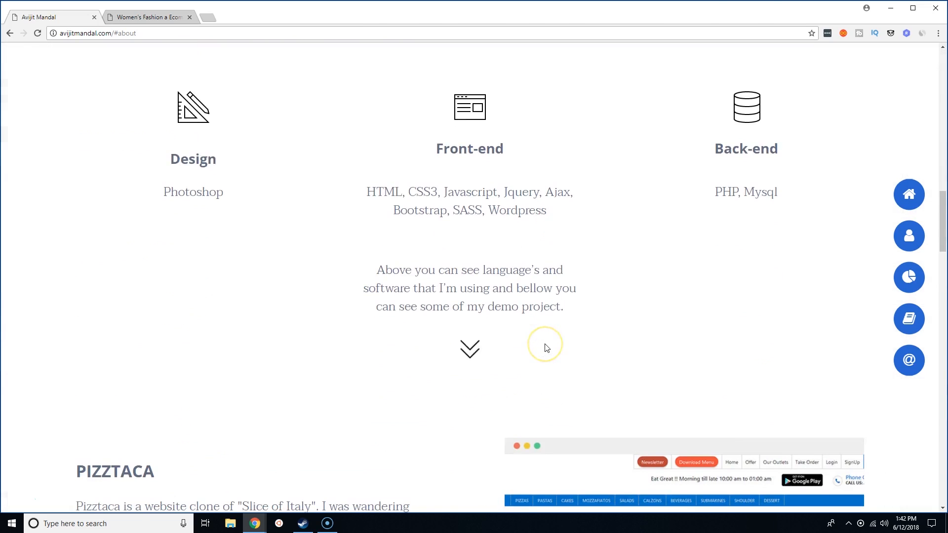
pyautogui.scroll(-3)
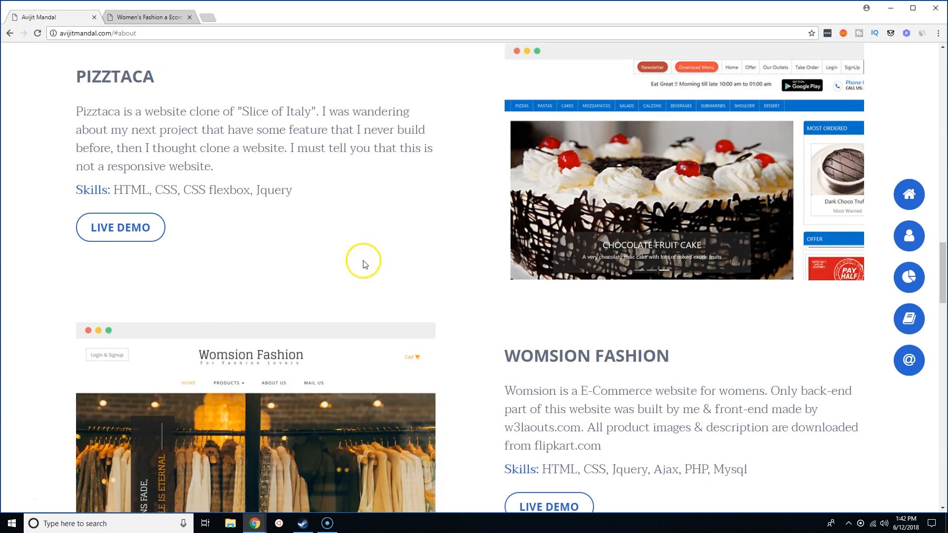
pyautogui.scroll(3)
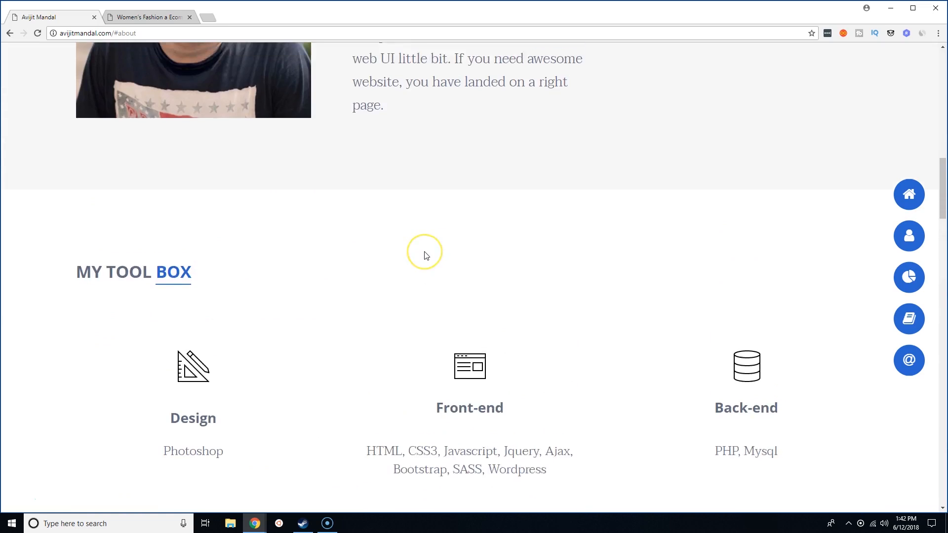
pyautogui.scroll(3)
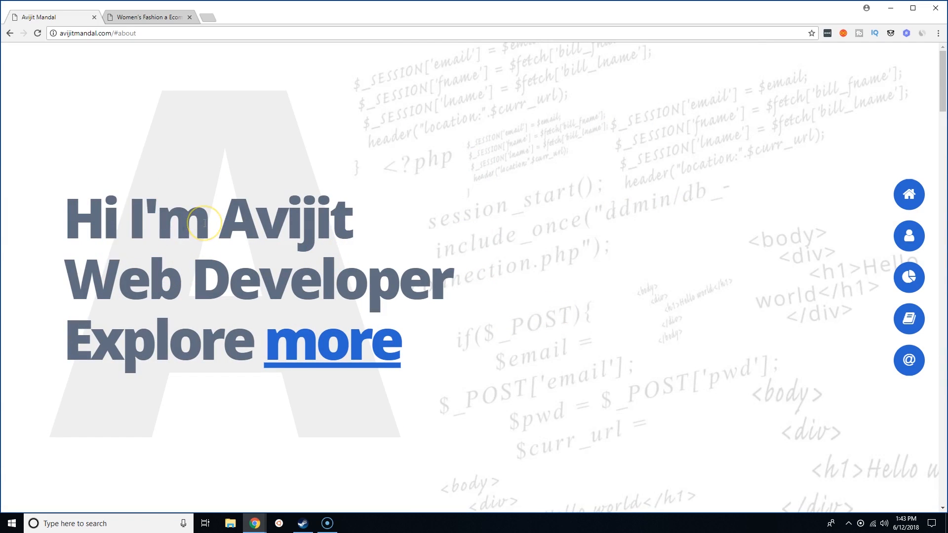
pyautogui.moveTo(137, 219)
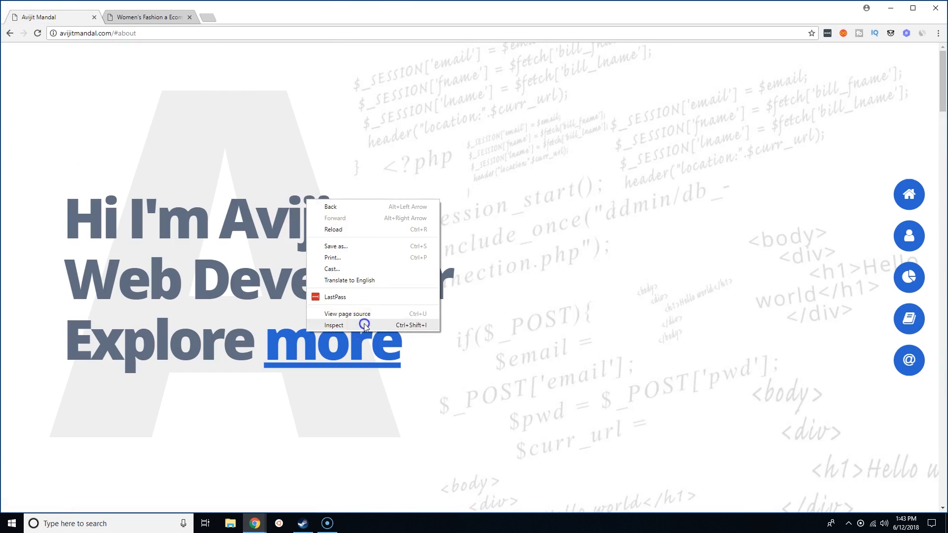
# Inspect the h1 hero__heading element in Chrome DevTools
pyautogui.click(334, 325)
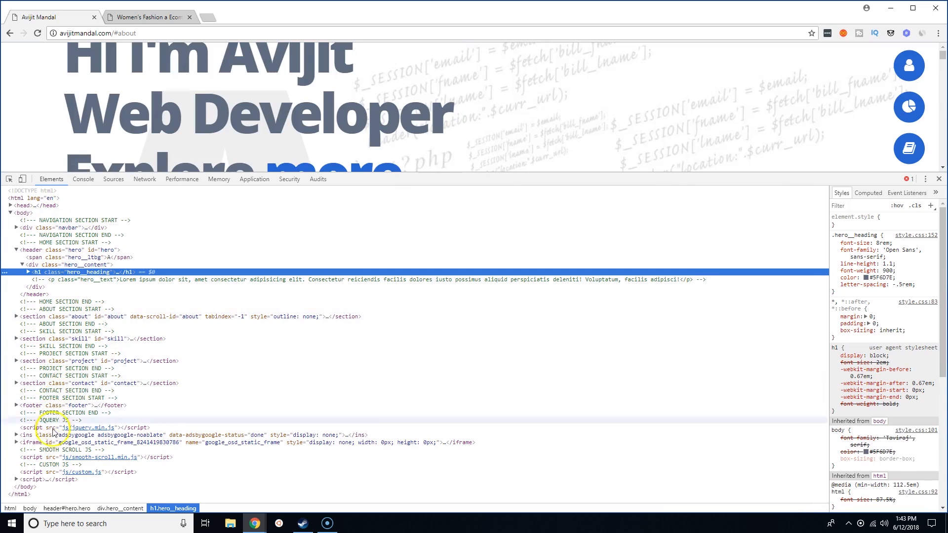
pyautogui.moveTo(78, 361)
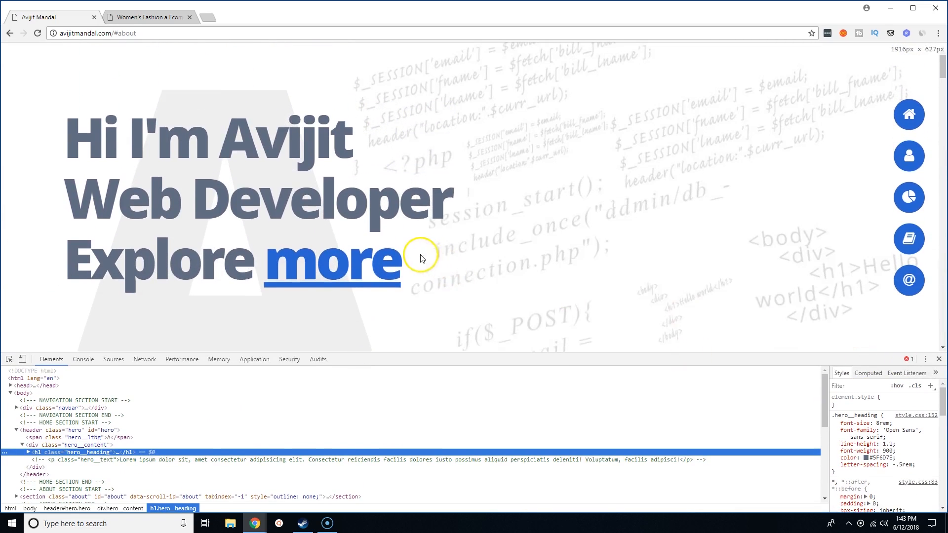
# Jump to the About section via the 'more' link, scroll through it, then back up
pyautogui.click(330, 260)
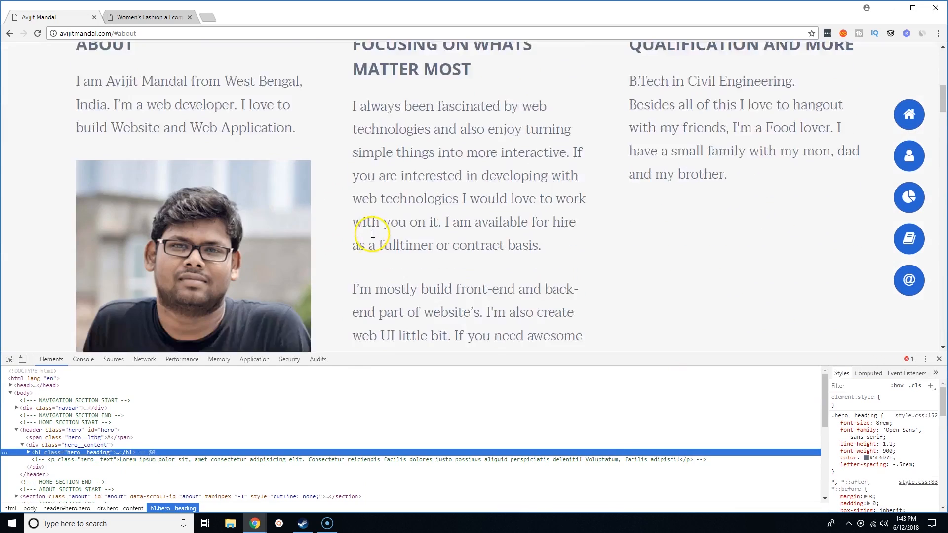
pyautogui.scroll(-3)
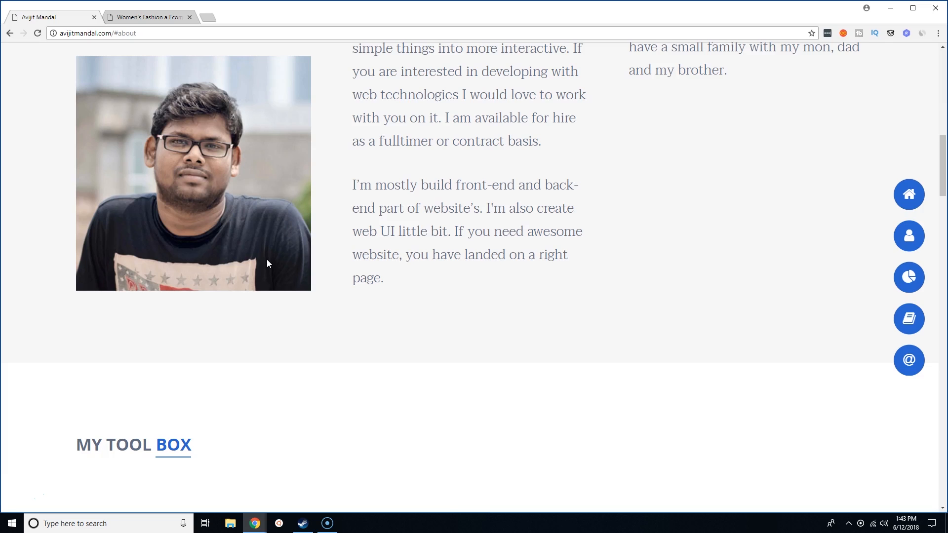
pyautogui.scroll(3)
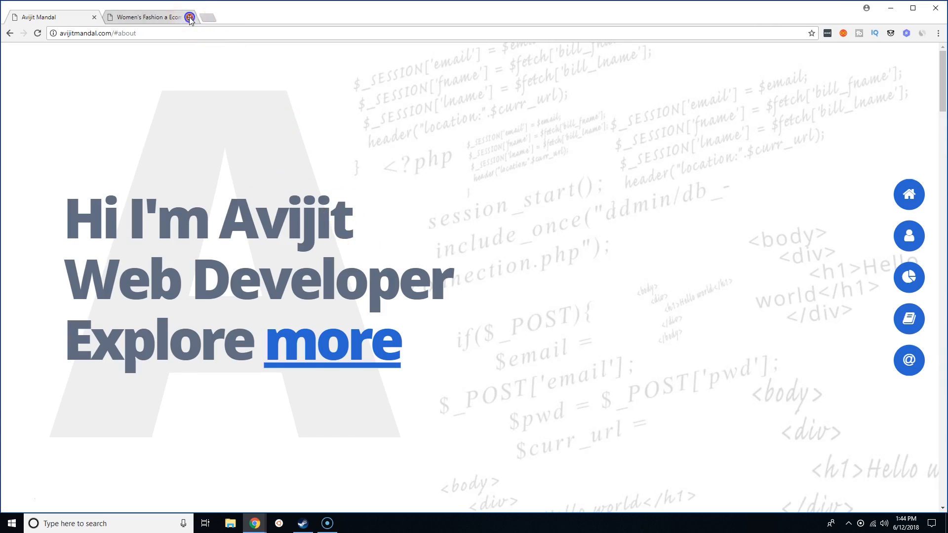
# Close the Women's Fashion demo tab, leaving only the portfolio open
pyautogui.click(189, 16)
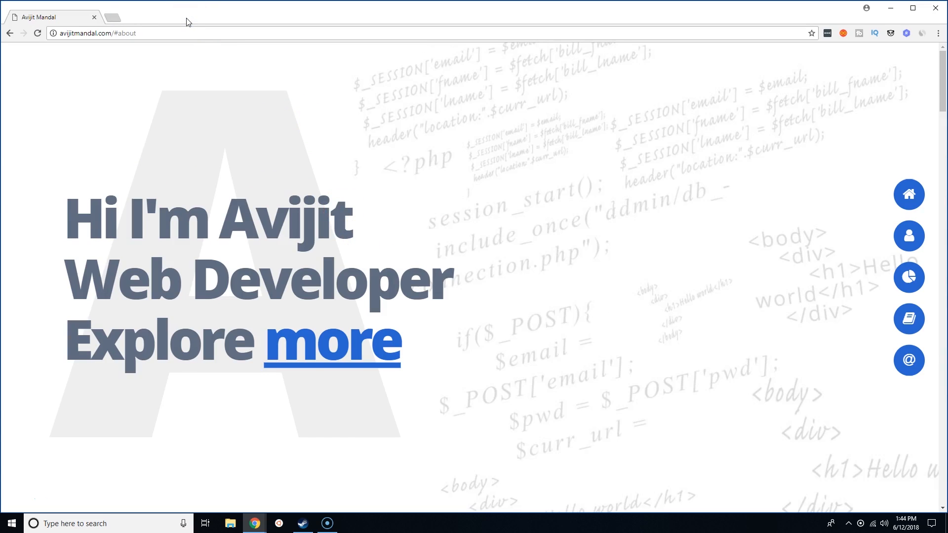
pyautogui.moveTo(363, 88)
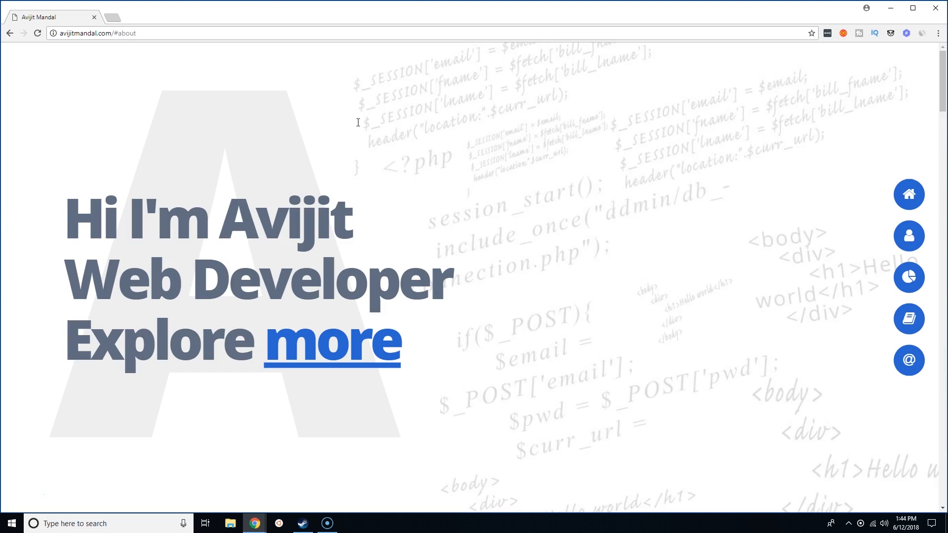
# Scroll past About and My Tool Box down to the Pizztaca and Womsion Fashion projects
pyautogui.scroll(-3)
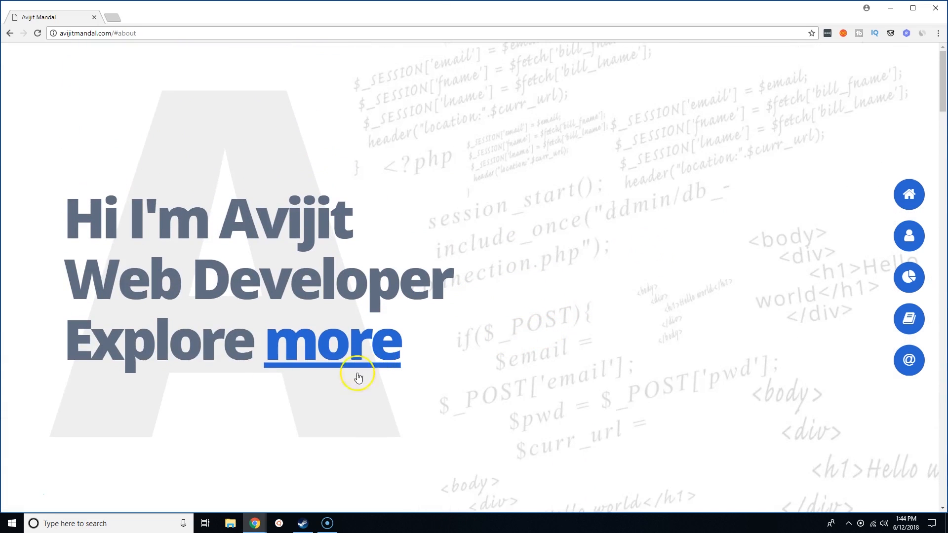
pyautogui.scroll(-3)
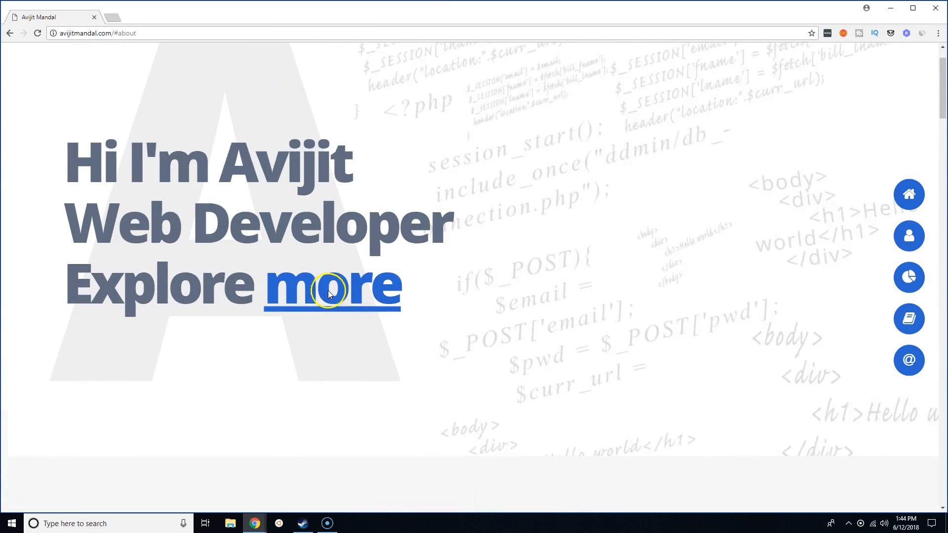
pyautogui.scroll(-3)
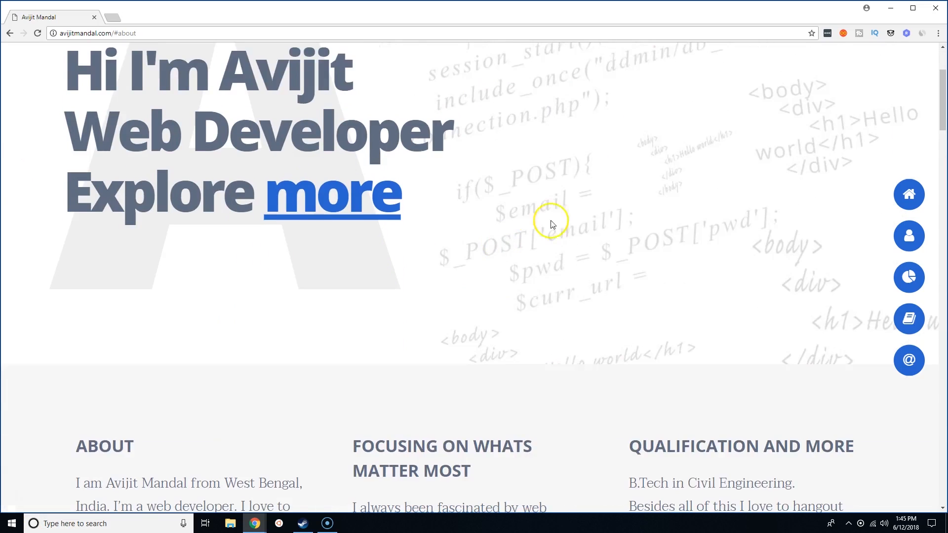
pyautogui.scroll(-3)
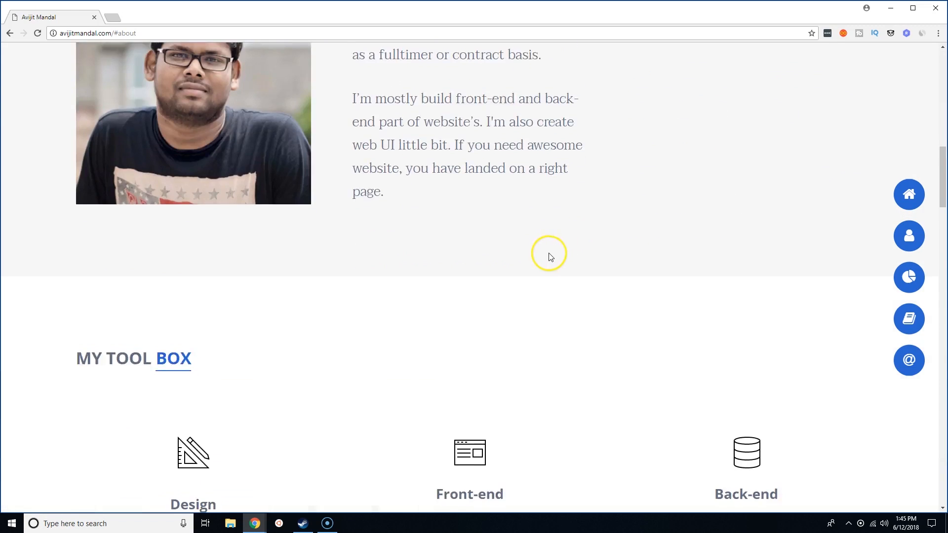
pyautogui.scroll(-3)
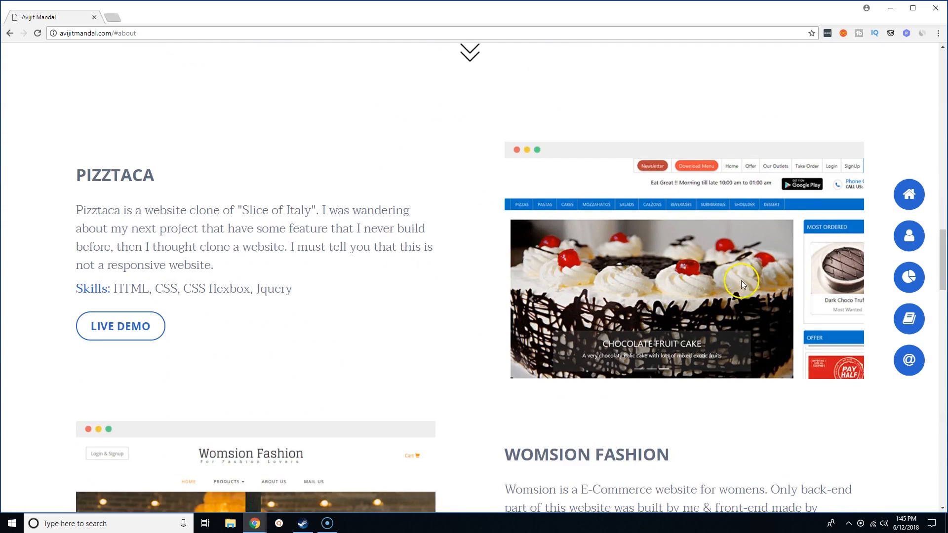
pyautogui.scroll(-3)
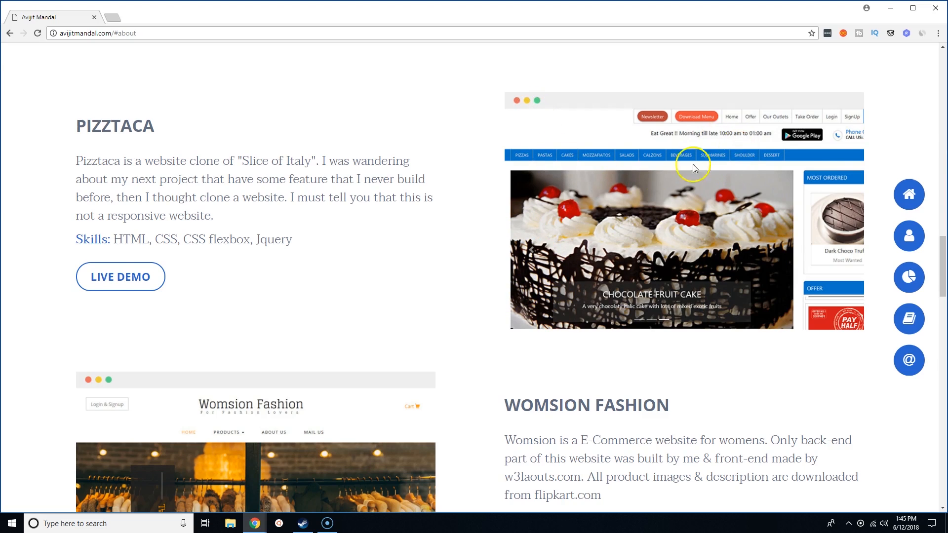
pyautogui.moveTo(767, 184)
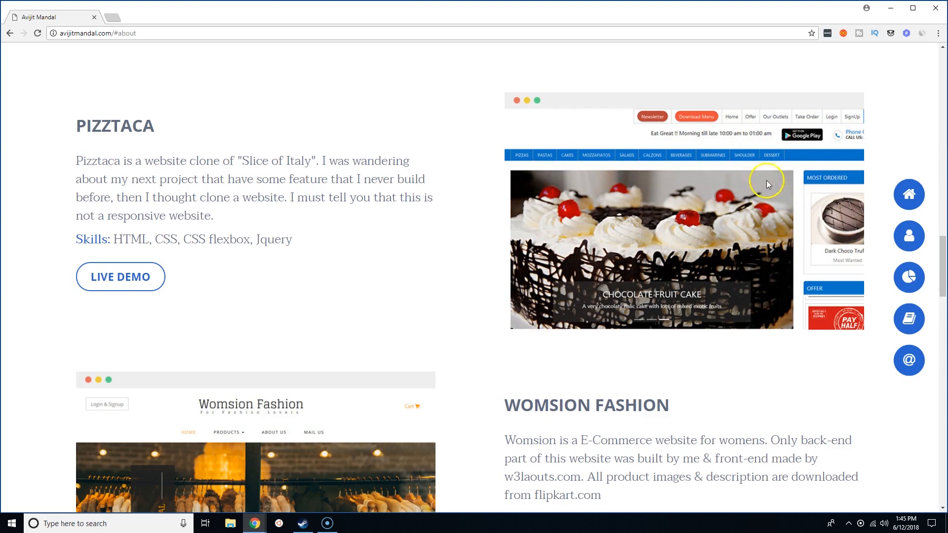
pyautogui.scroll(-3)
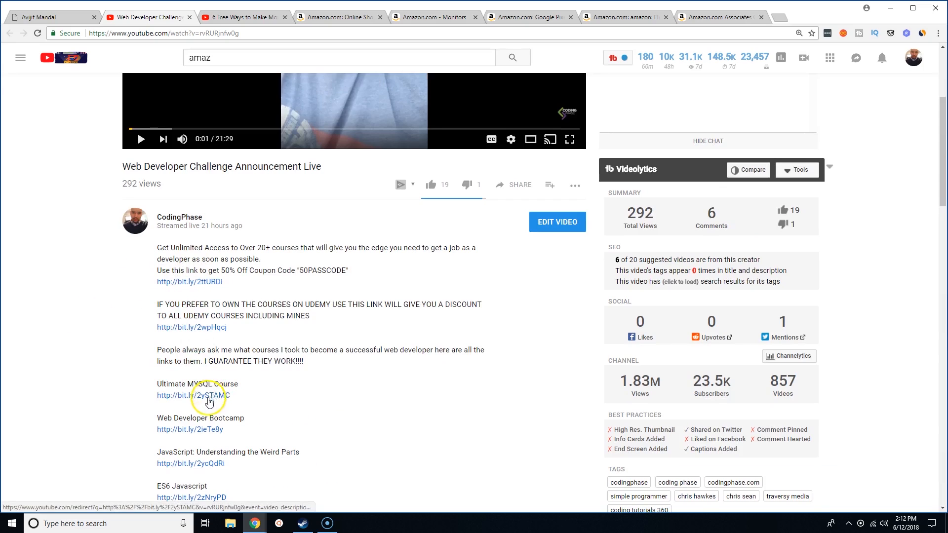
# Scroll the video description to reveal the course links from MySQL to Angular 4
pyautogui.scroll(-3)
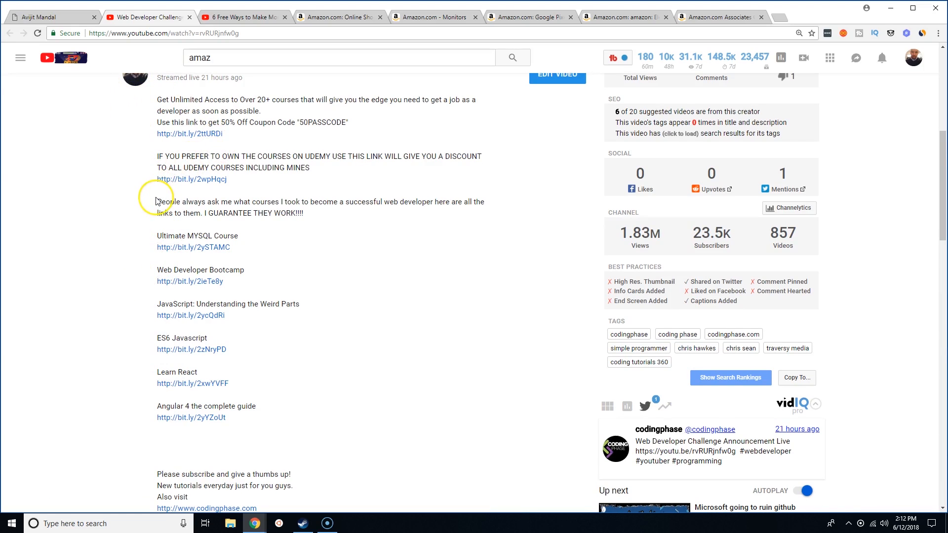
pyautogui.moveTo(189, 134)
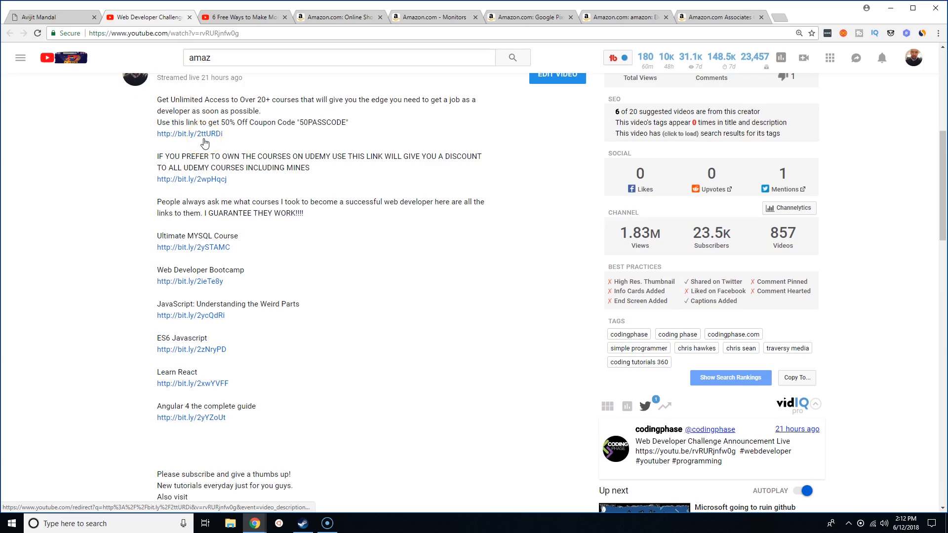